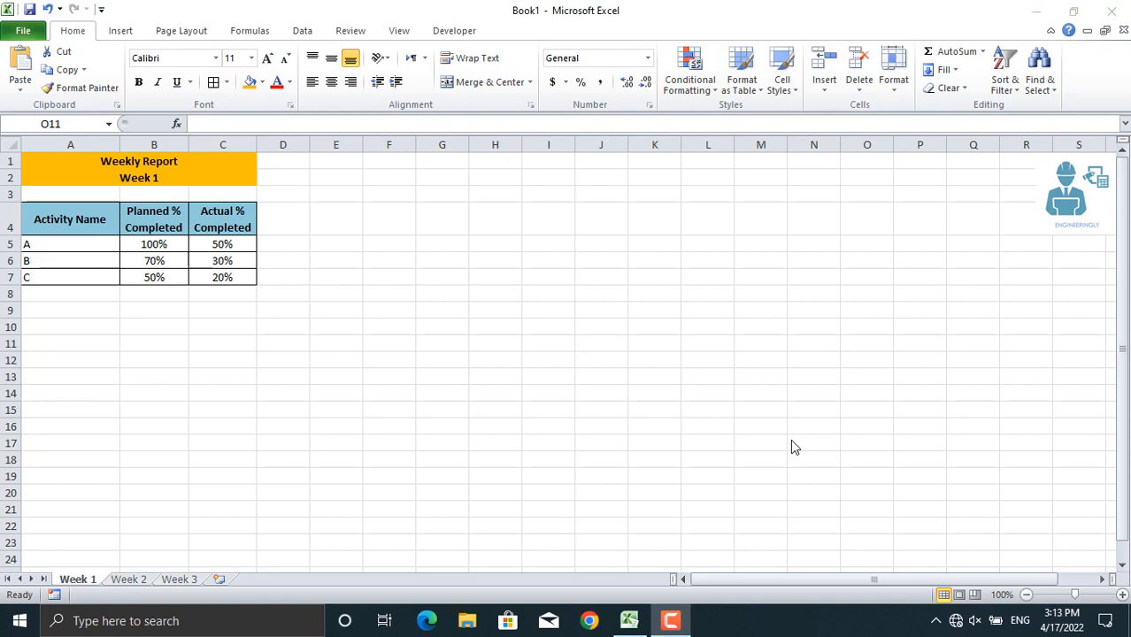
pyautogui.moveTo(115, 169)
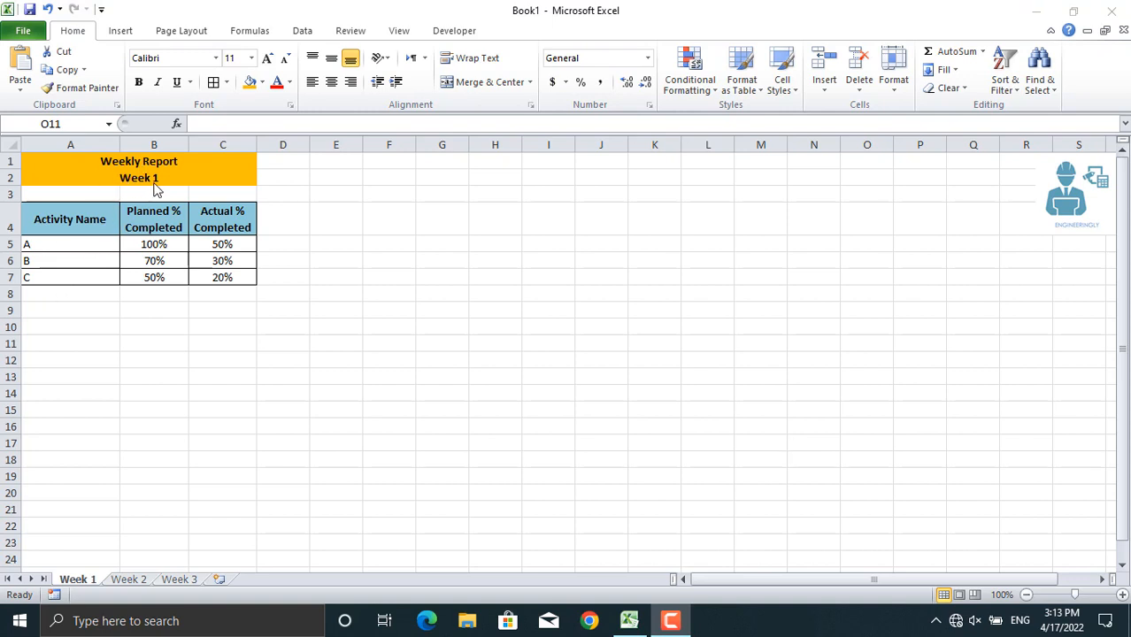
pyautogui.moveTo(186, 253)
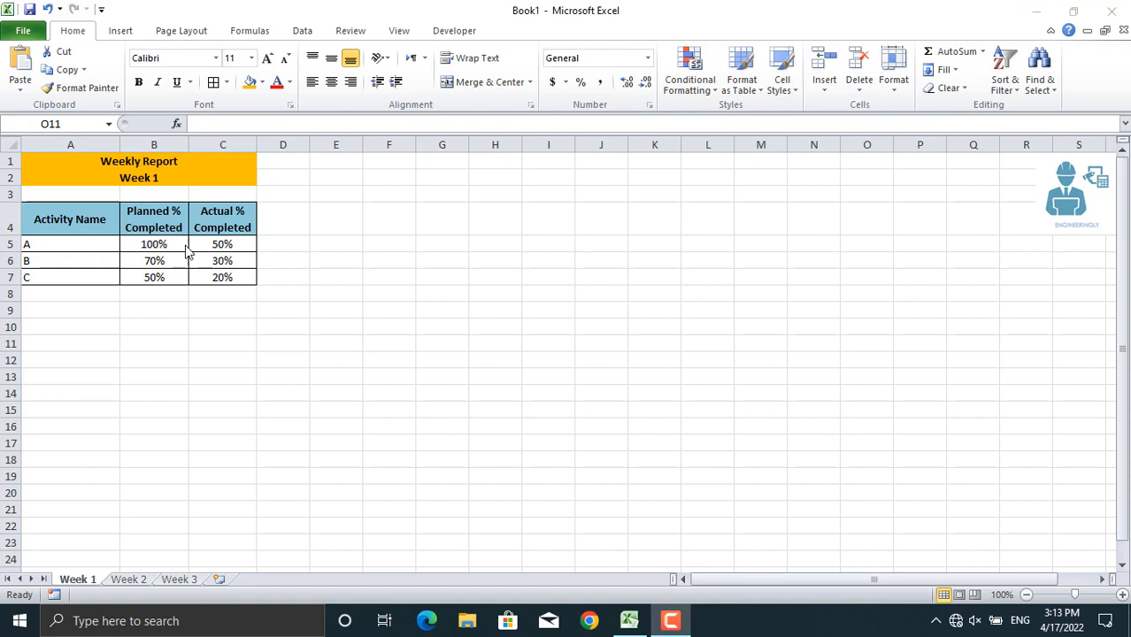
pyautogui.moveTo(171, 211)
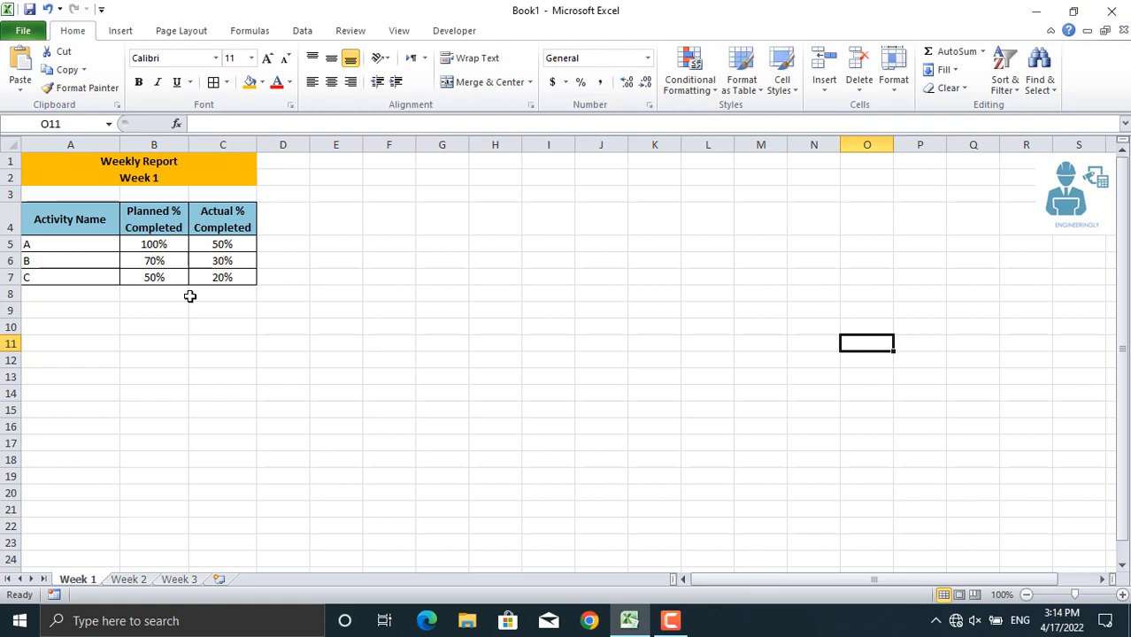
# - Insert a clustered column chart of the Week 1 table A4:C7
pyautogui.click(120, 30)
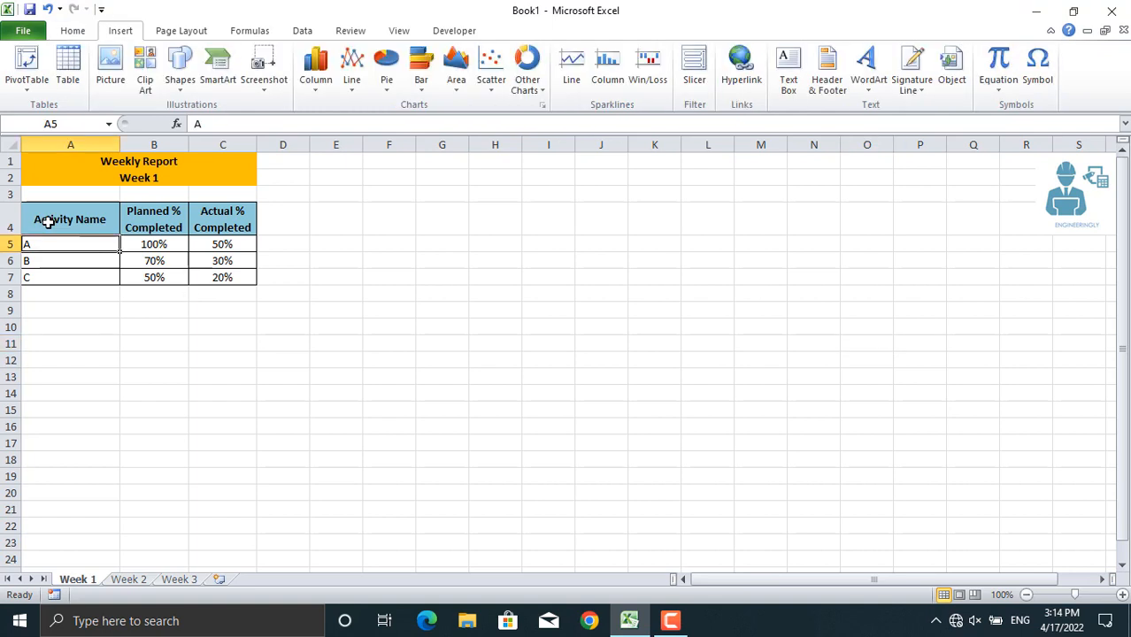
pyautogui.moveTo(70, 219); pyautogui.dragTo(223, 277)
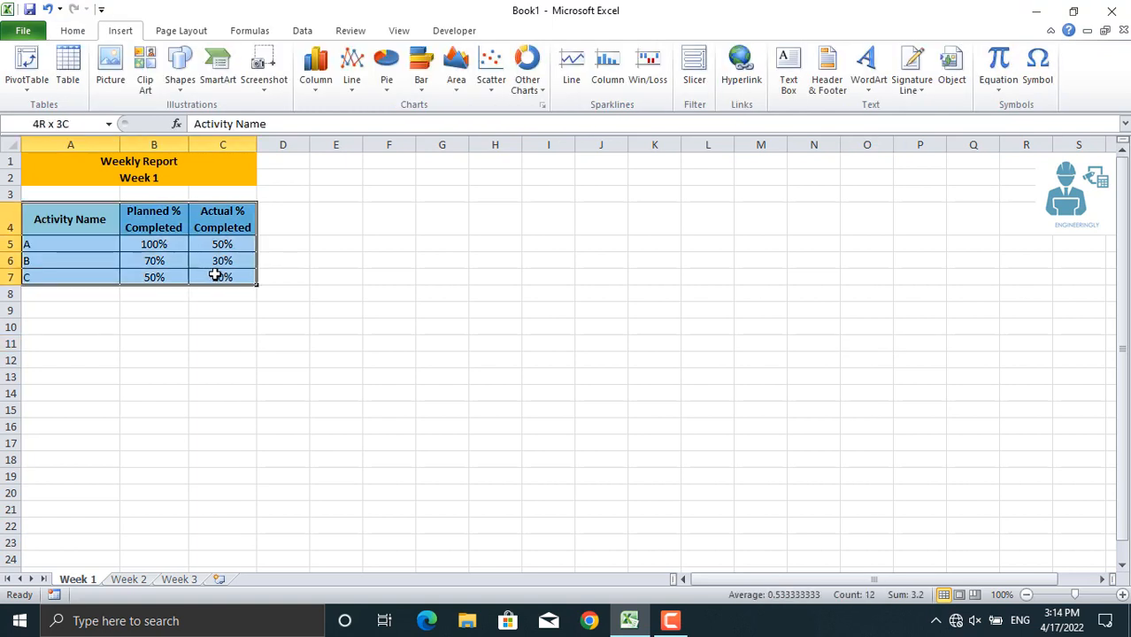
pyautogui.click(316, 66)
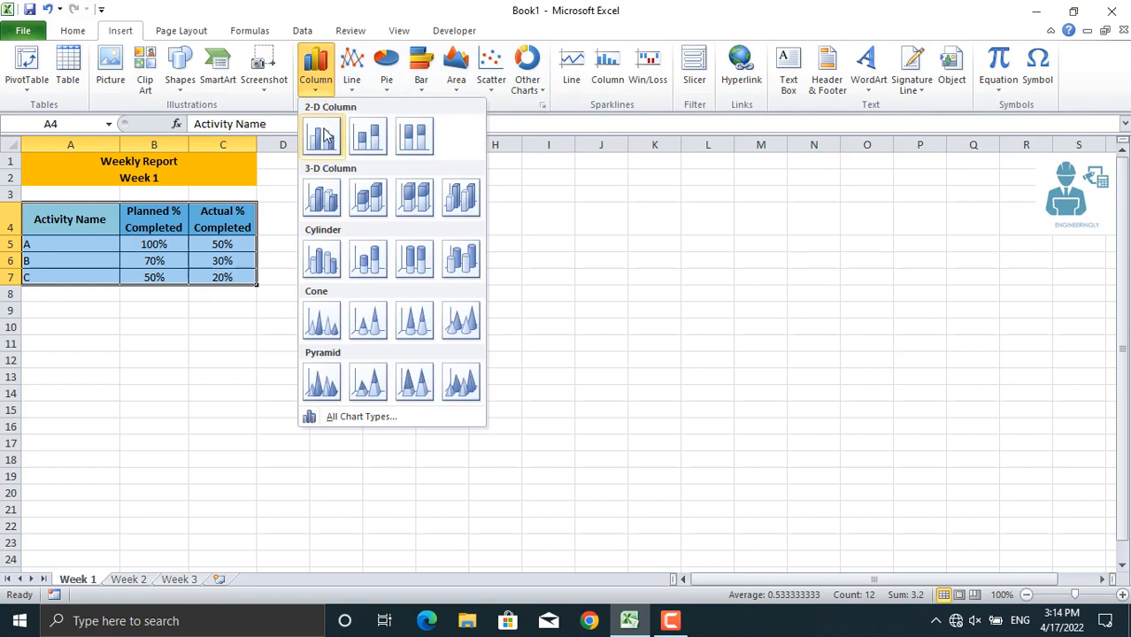
pyautogui.click(322, 137)
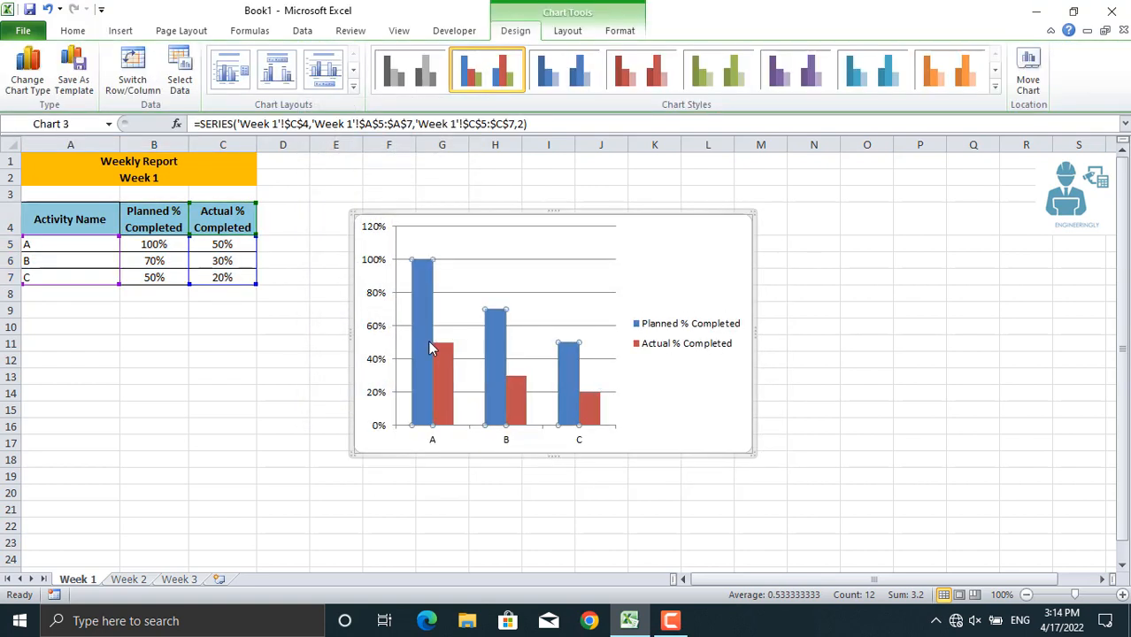
# - Restyle the chart with the green shades chart style
pyautogui.click(719, 69)
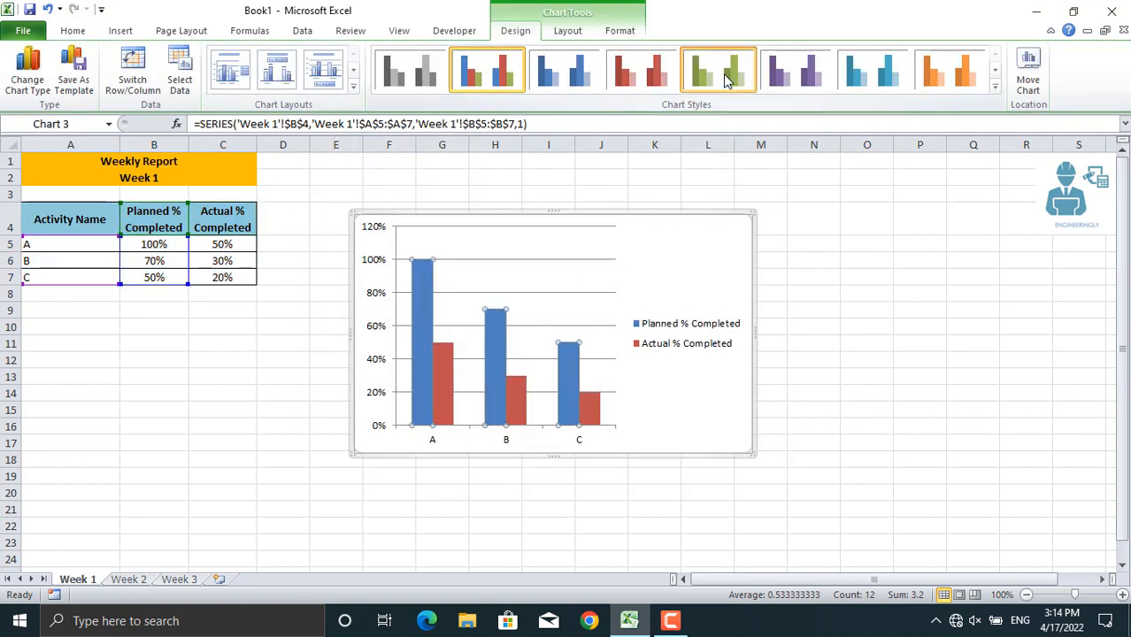
pyautogui.click(718, 70)
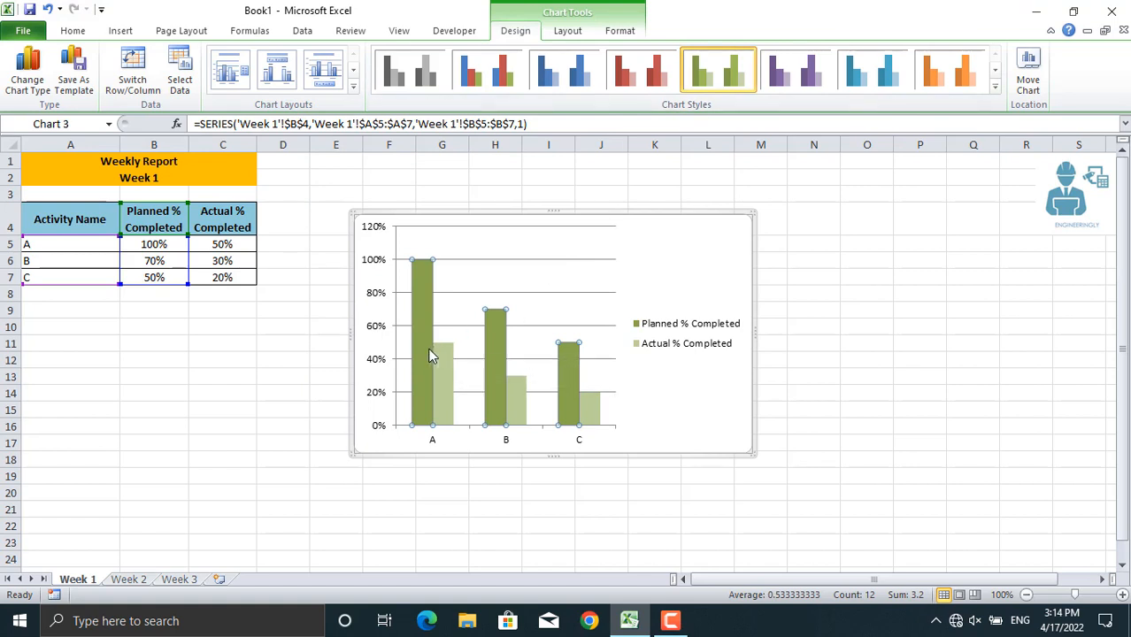
pyautogui.click(567, 30)
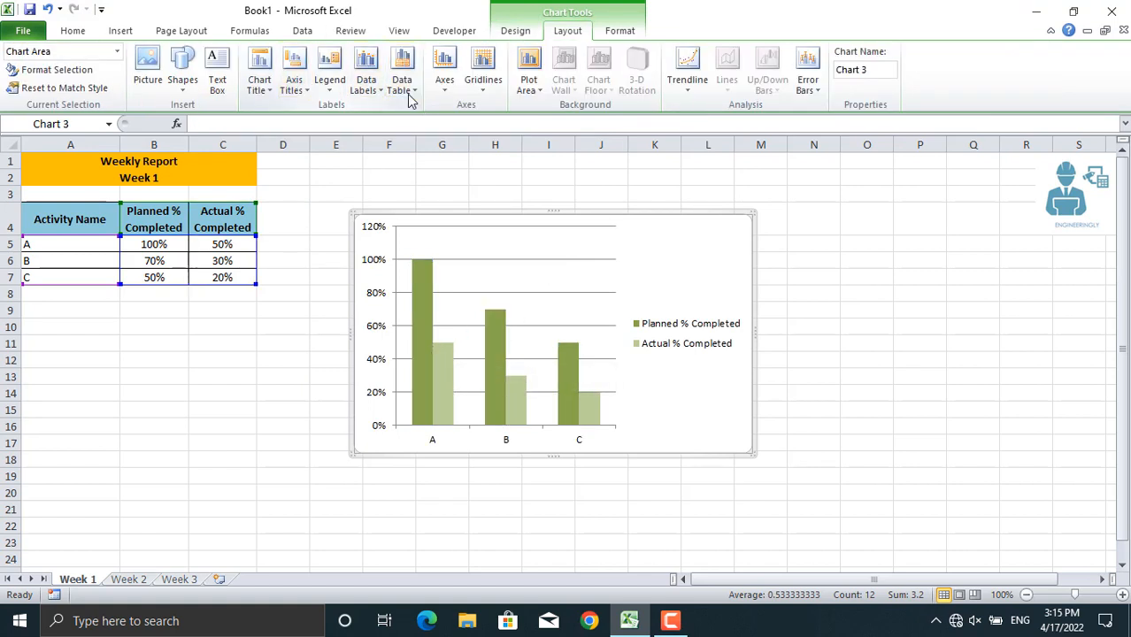
# - Add Outside End percentage labels to the columns and move the legend to Bottom
pyautogui.click(366, 71)
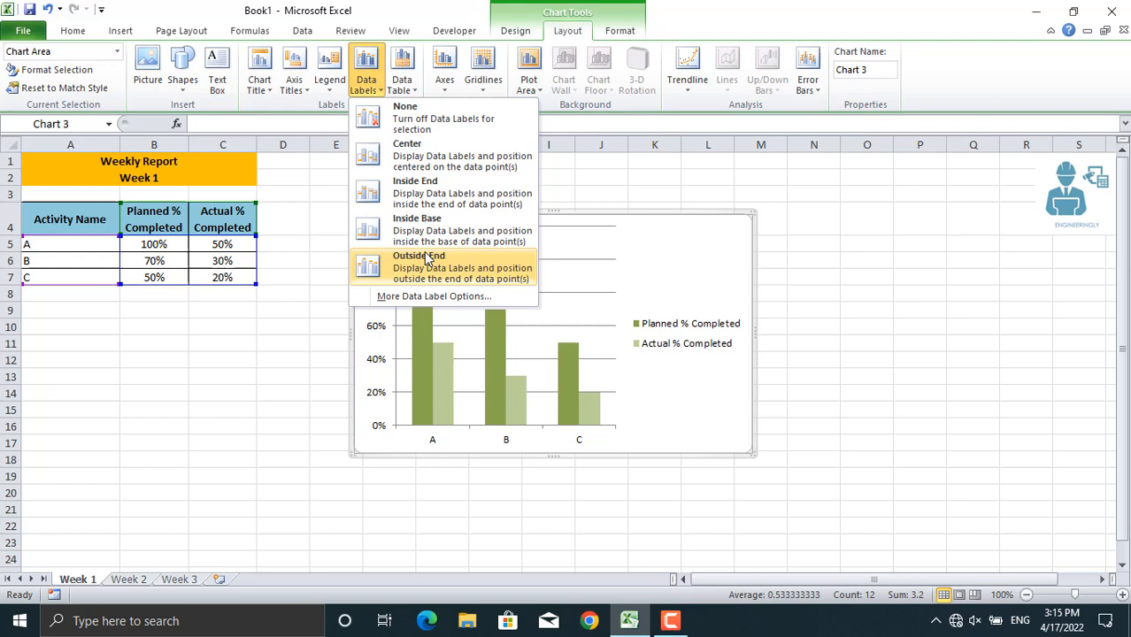
pyautogui.click(418, 261)
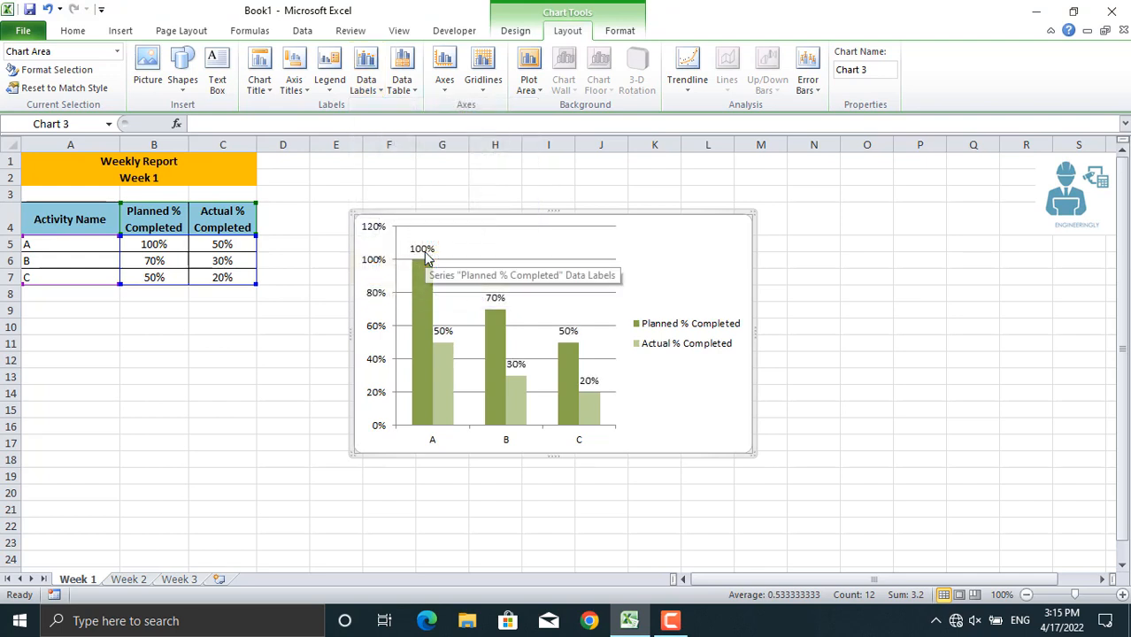
pyautogui.rightClick(686, 343)
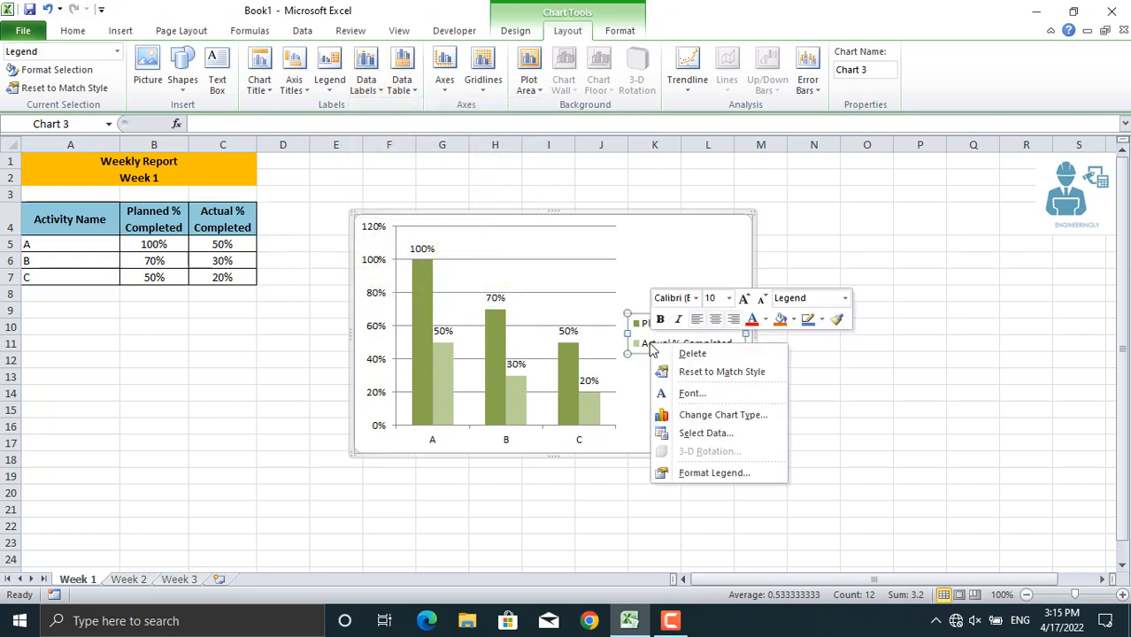
pyautogui.moveTo(726, 478)
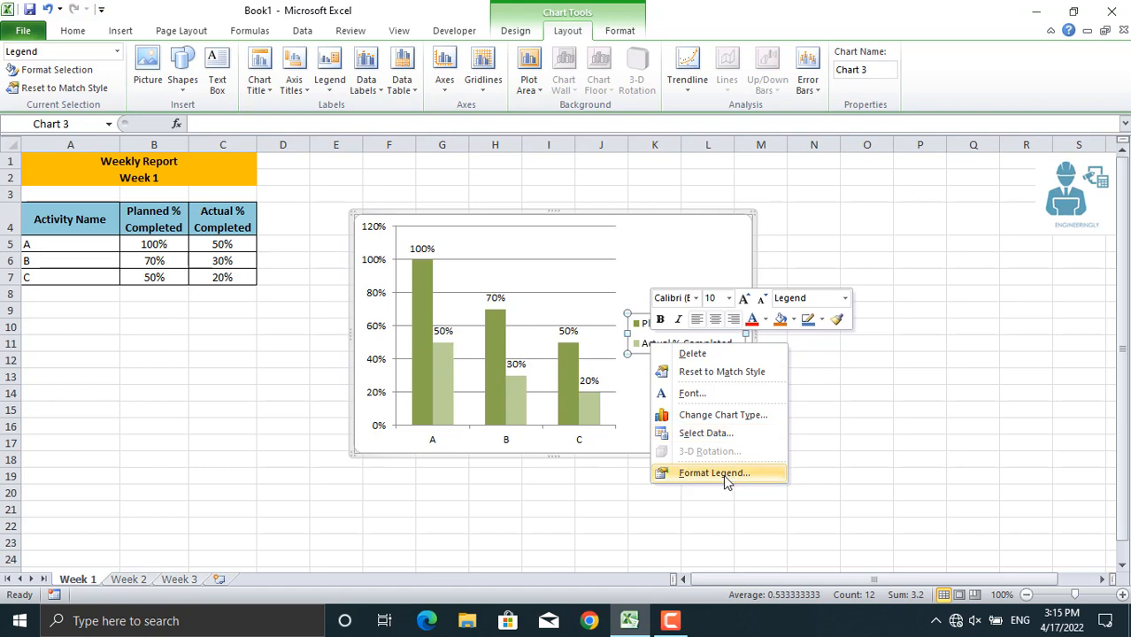
pyautogui.click(713, 472)
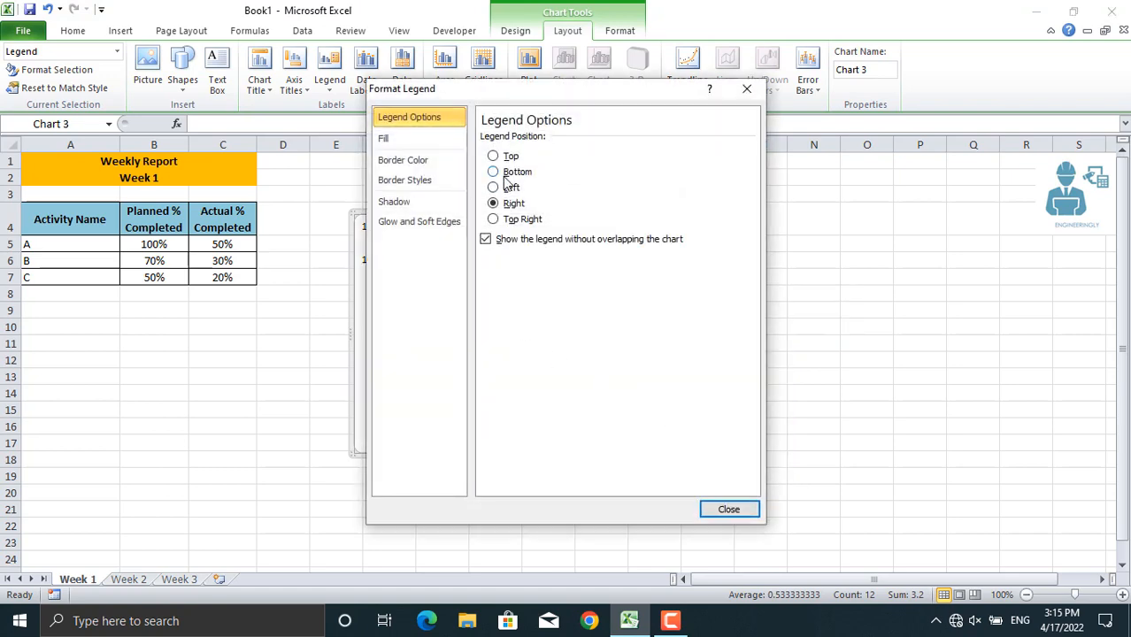
pyautogui.click(728, 509)
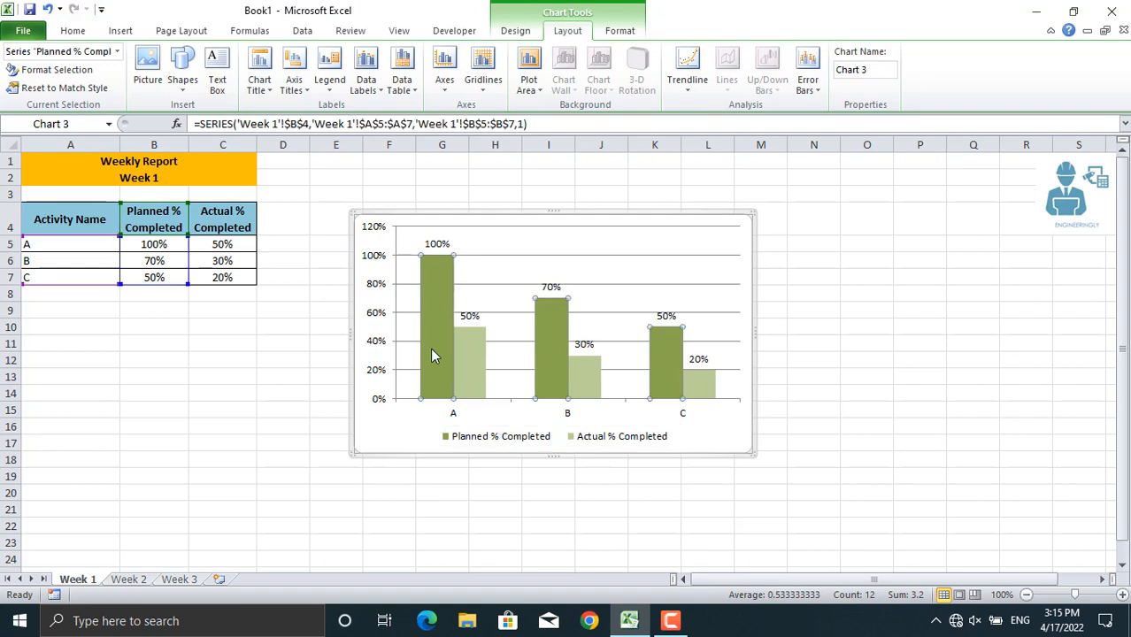
# - Set the Planned series overlap to -43% so each column pair has a gap
pyautogui.rightClick(433, 354)
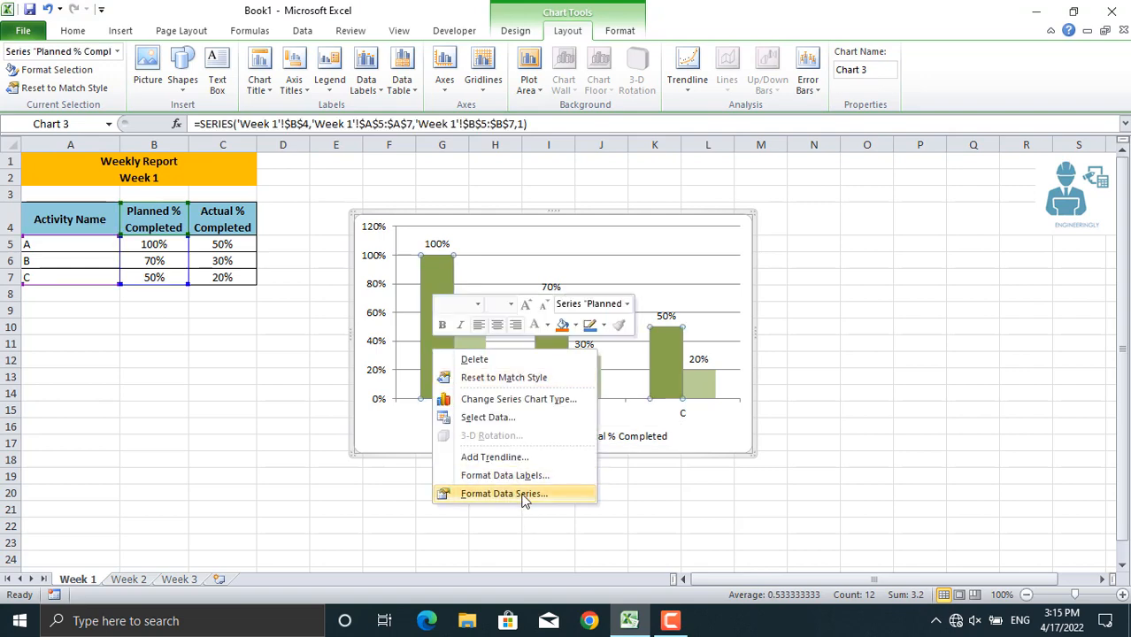
pyautogui.click(504, 493)
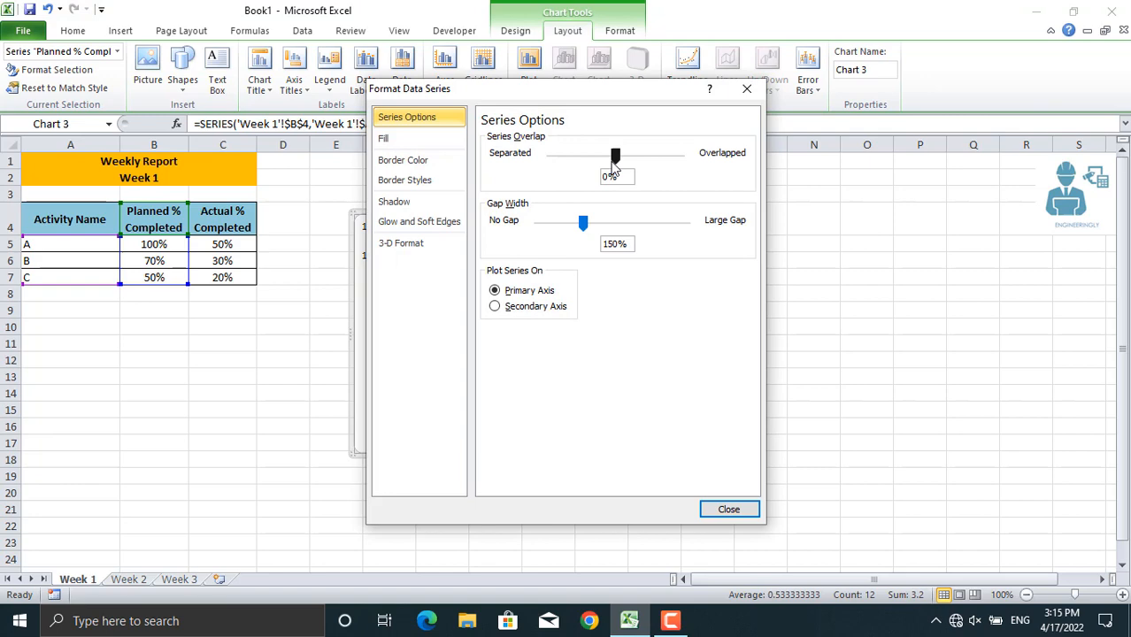
pyautogui.moveTo(616, 156); pyautogui.dragTo(589, 156)
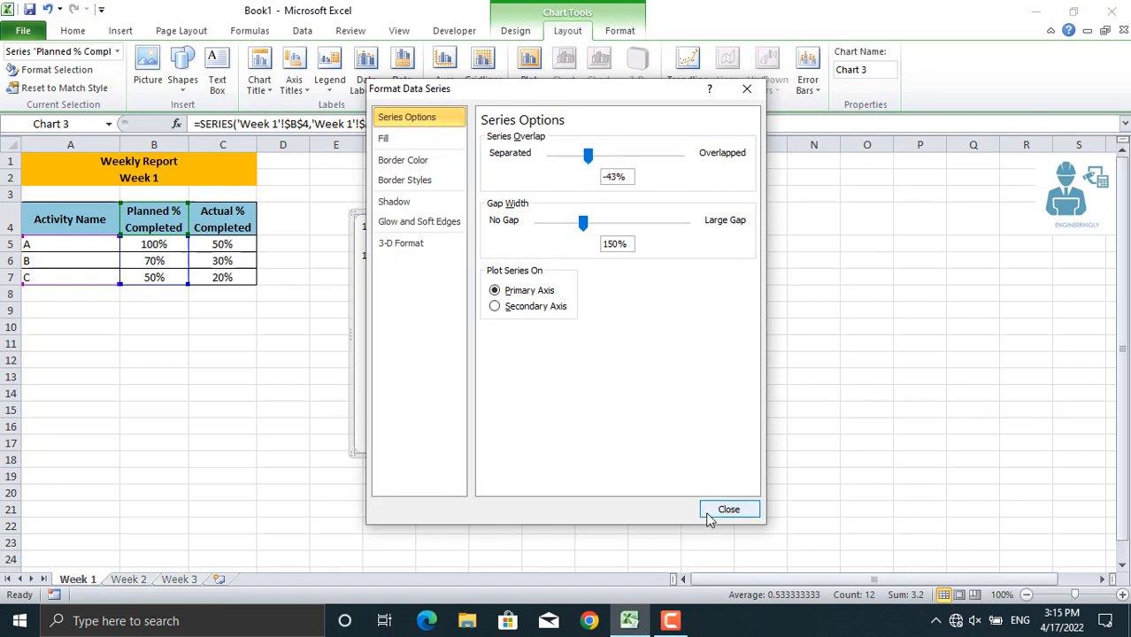
pyautogui.click(729, 508)
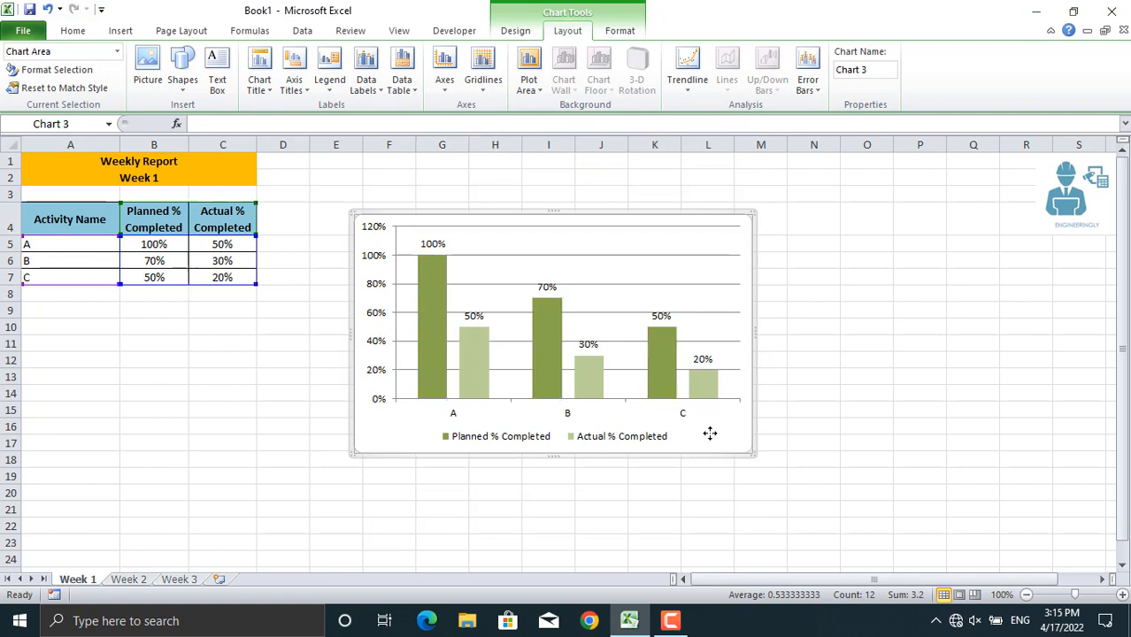
pyautogui.moveTo(399, 549)
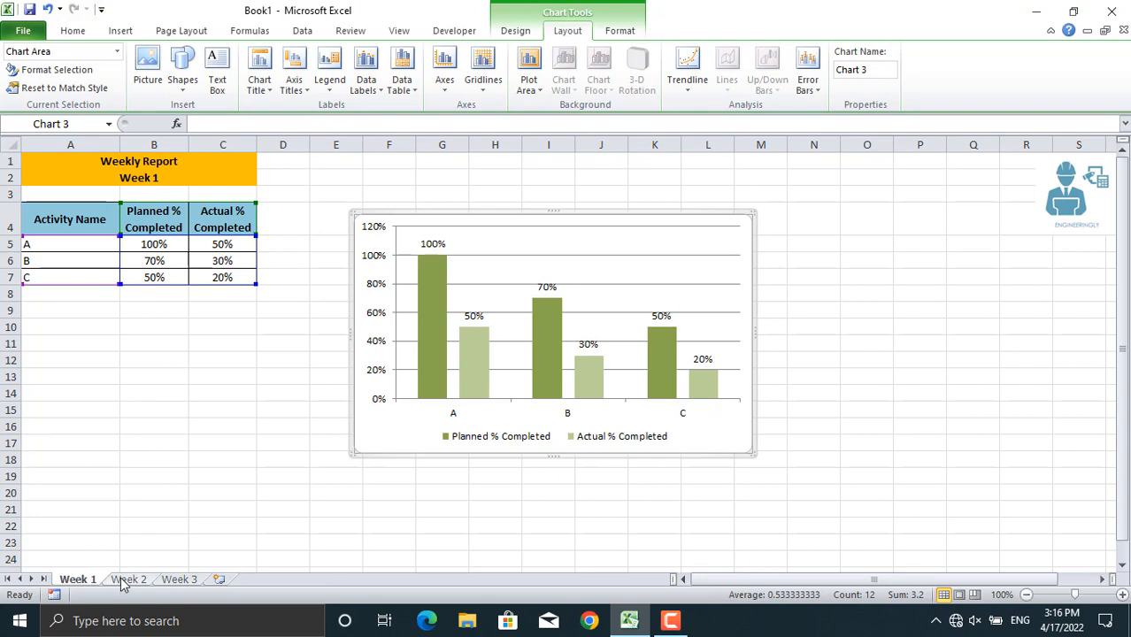
# - View the Week 2 sheet, then return to Week 1
pyautogui.click(179, 579)
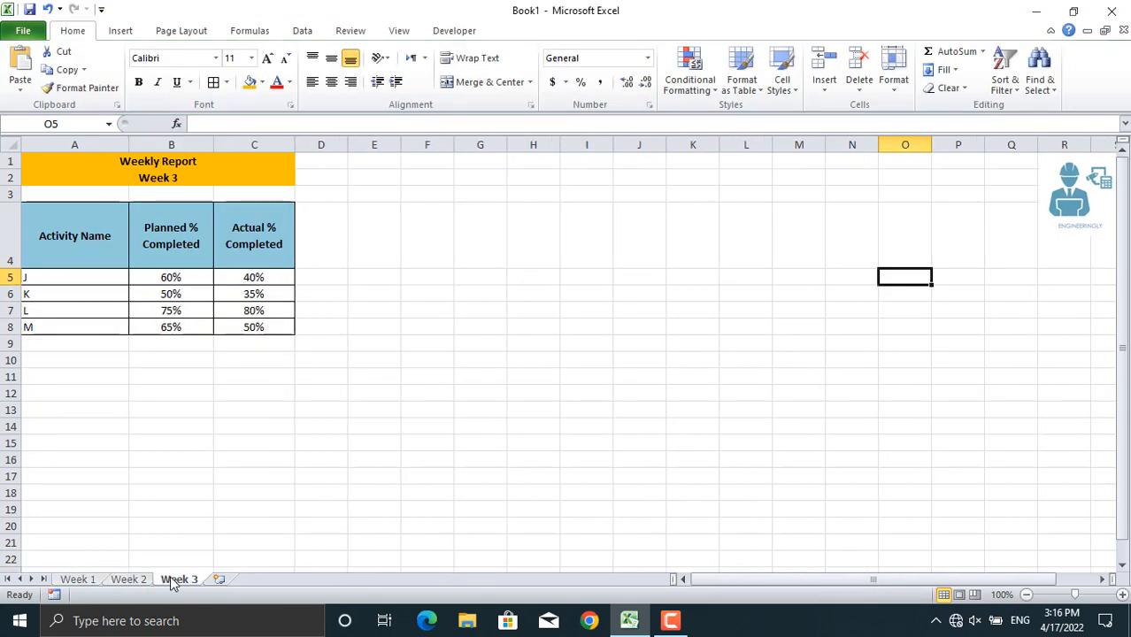
pyautogui.click(77, 579)
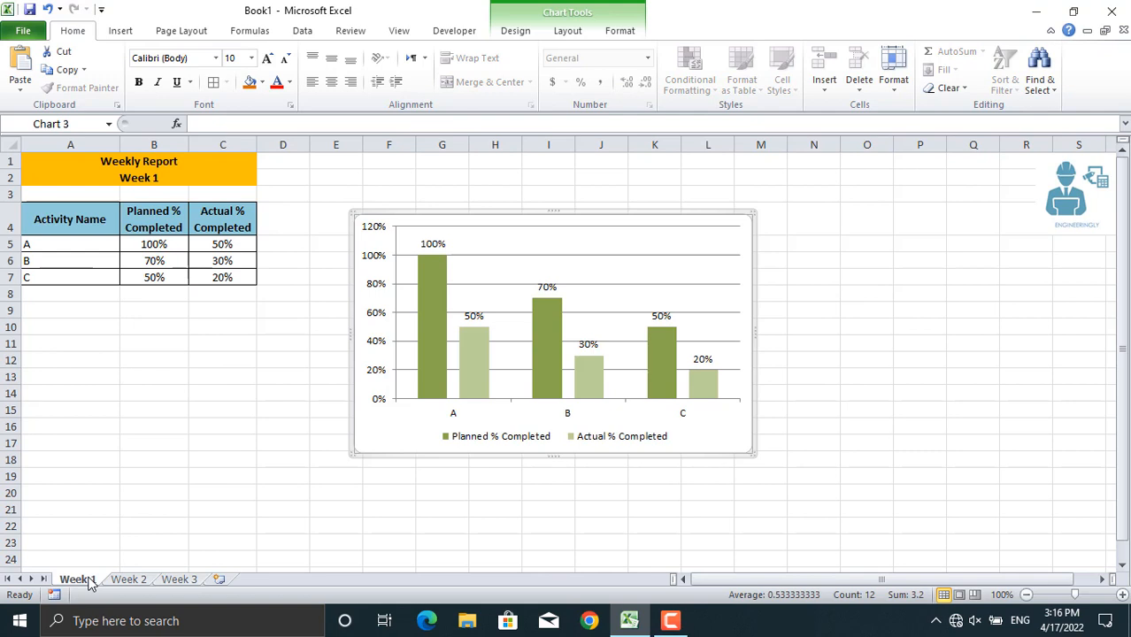
pyautogui.moveTo(418, 217)
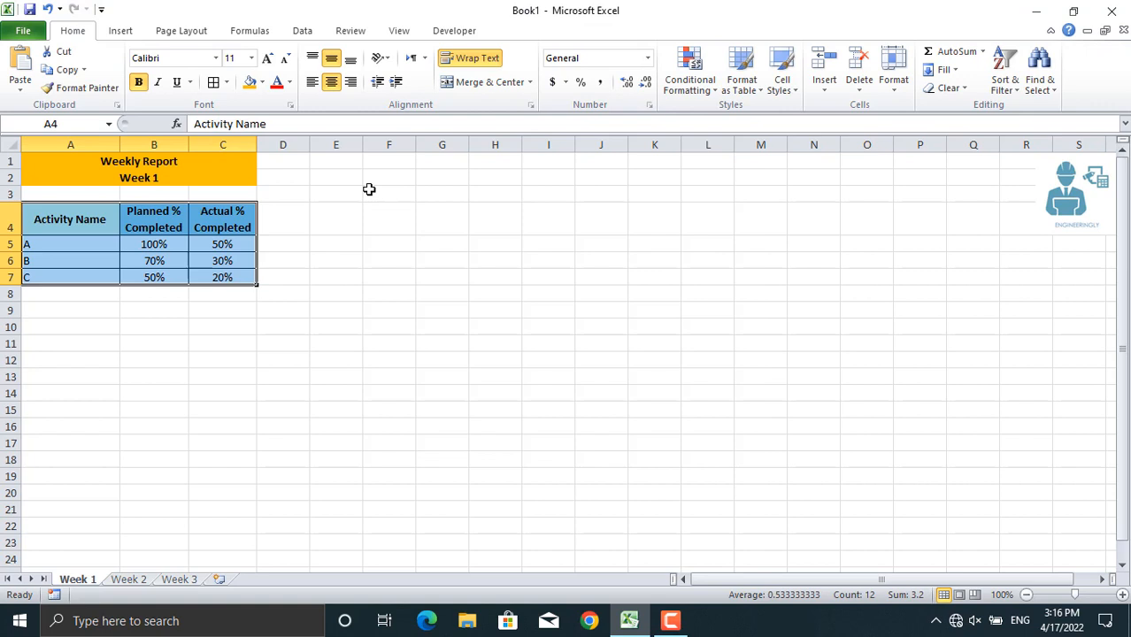
# - Tick Developer under Main Tabs in Customize the Ribbon and confirm with OK
pyautogui.click(222, 243)
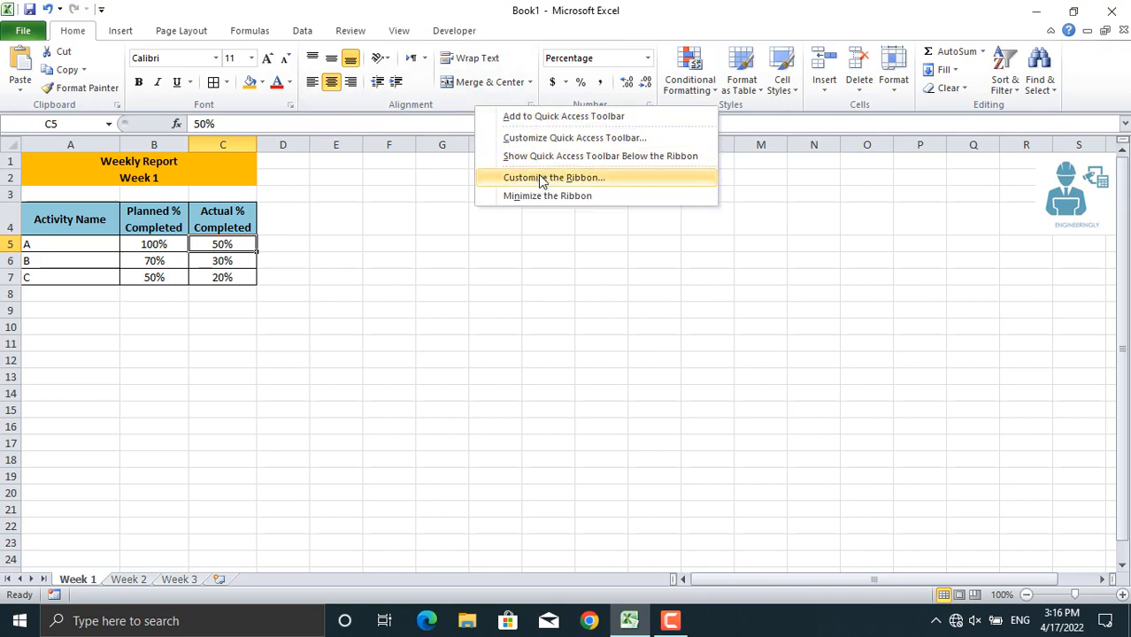
pyautogui.click(555, 177)
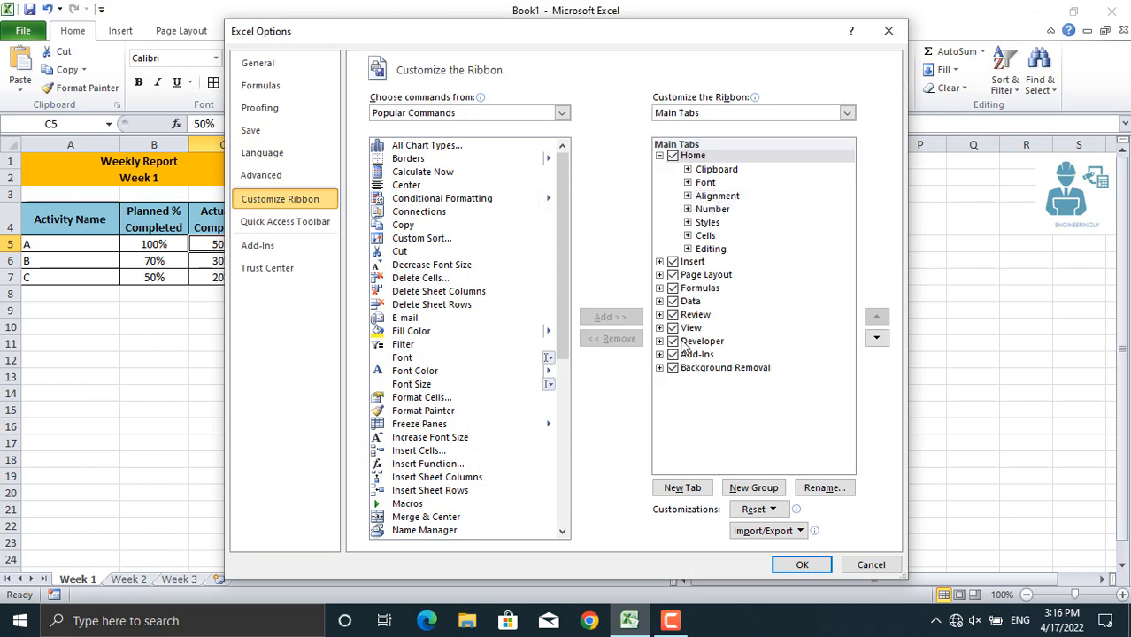
pyautogui.click(702, 341)
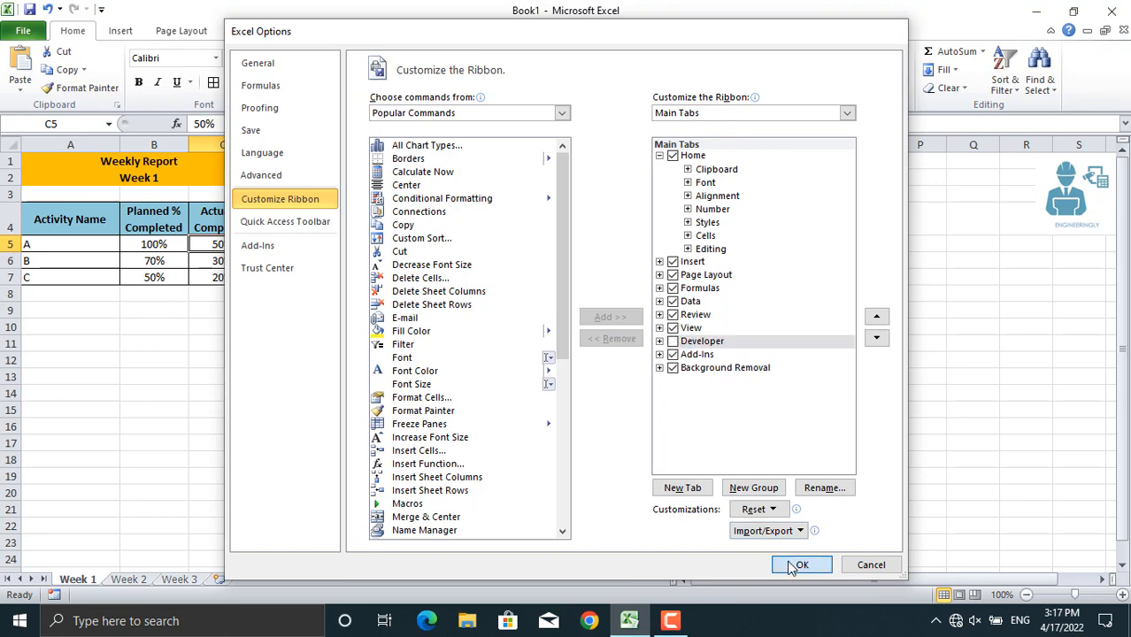
pyautogui.click(800, 564)
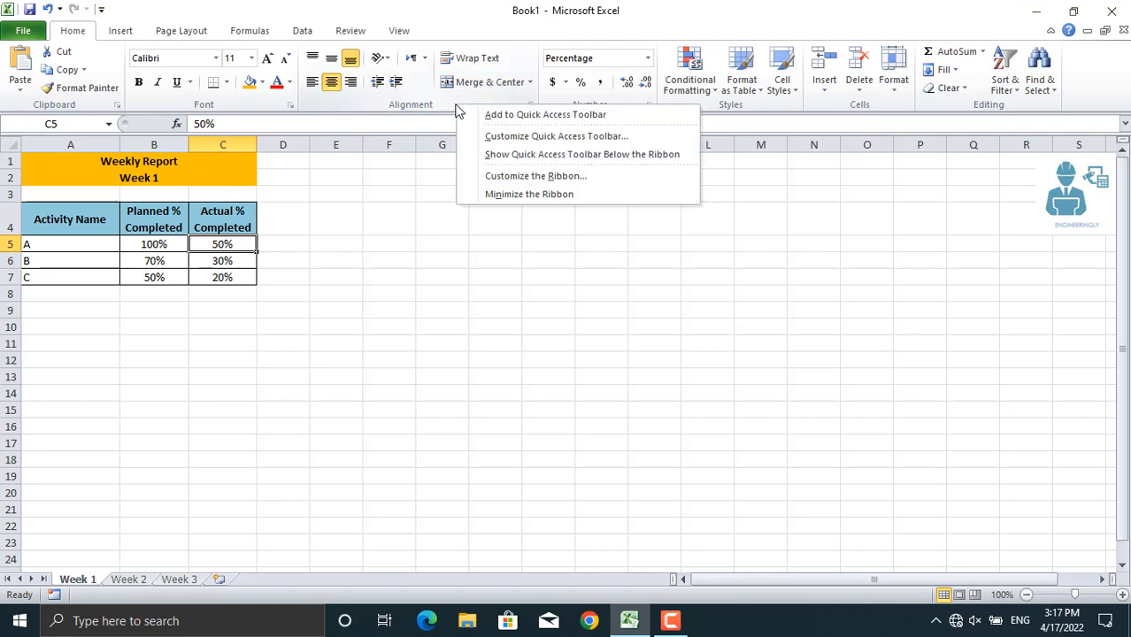
pyautogui.click(535, 175)
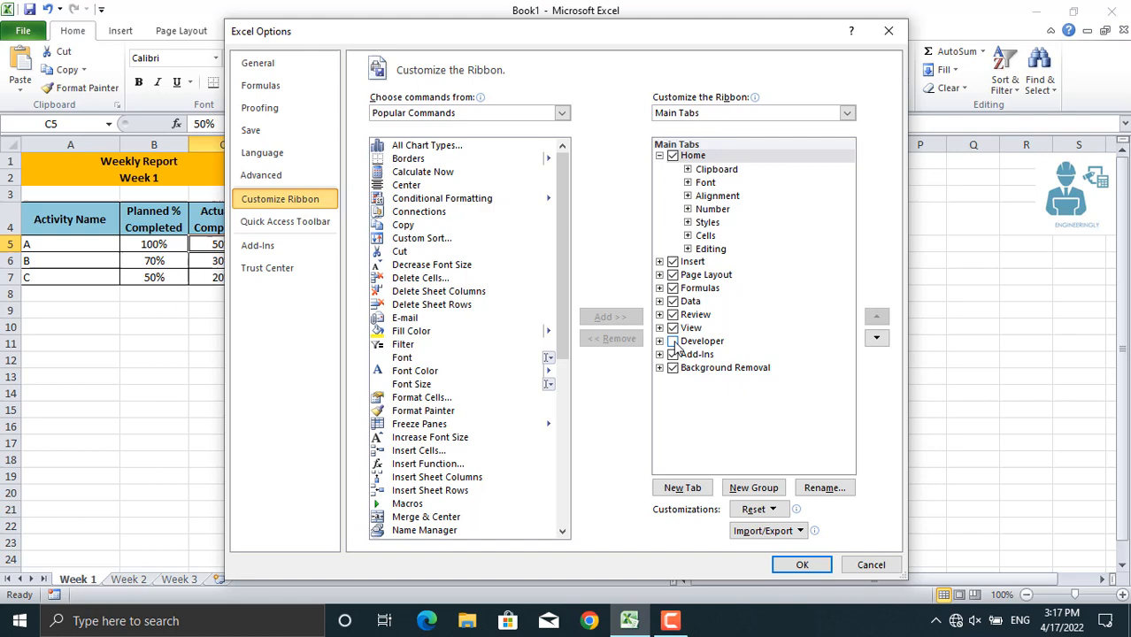
pyautogui.click(702, 341)
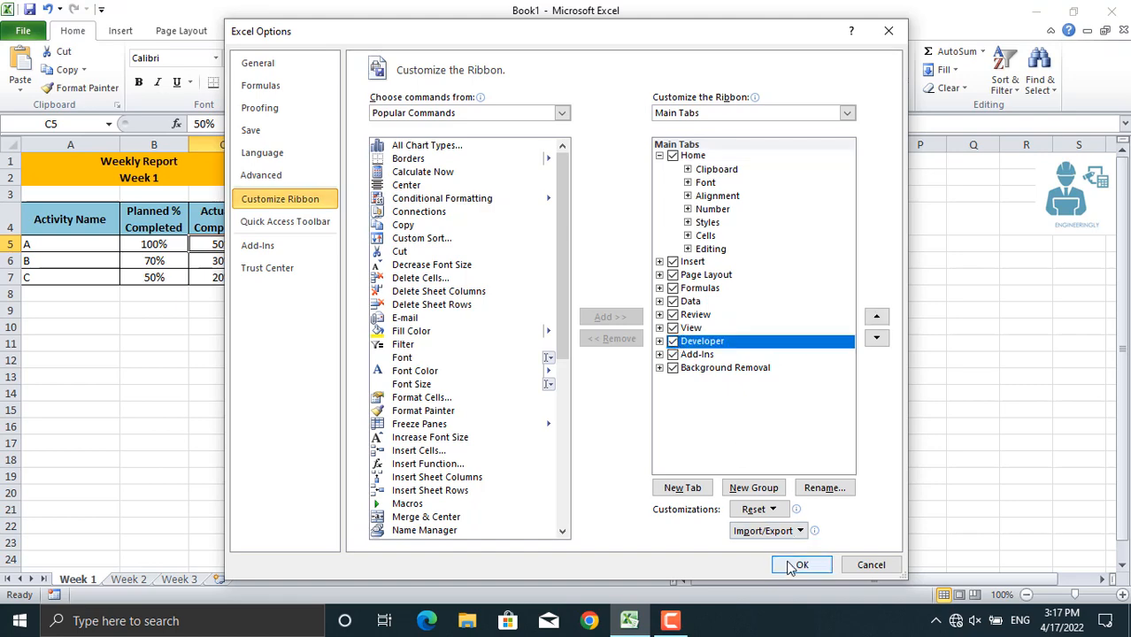
pyautogui.click(801, 565)
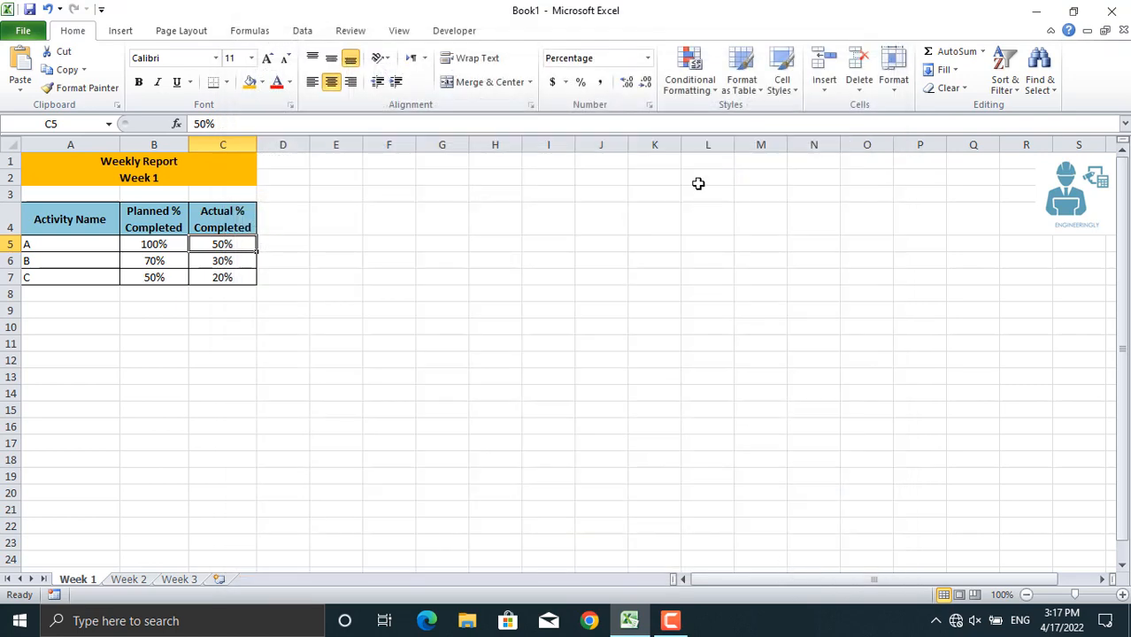
# - Switch to the Developer tab to show the macro commands
pyautogui.click(454, 30)
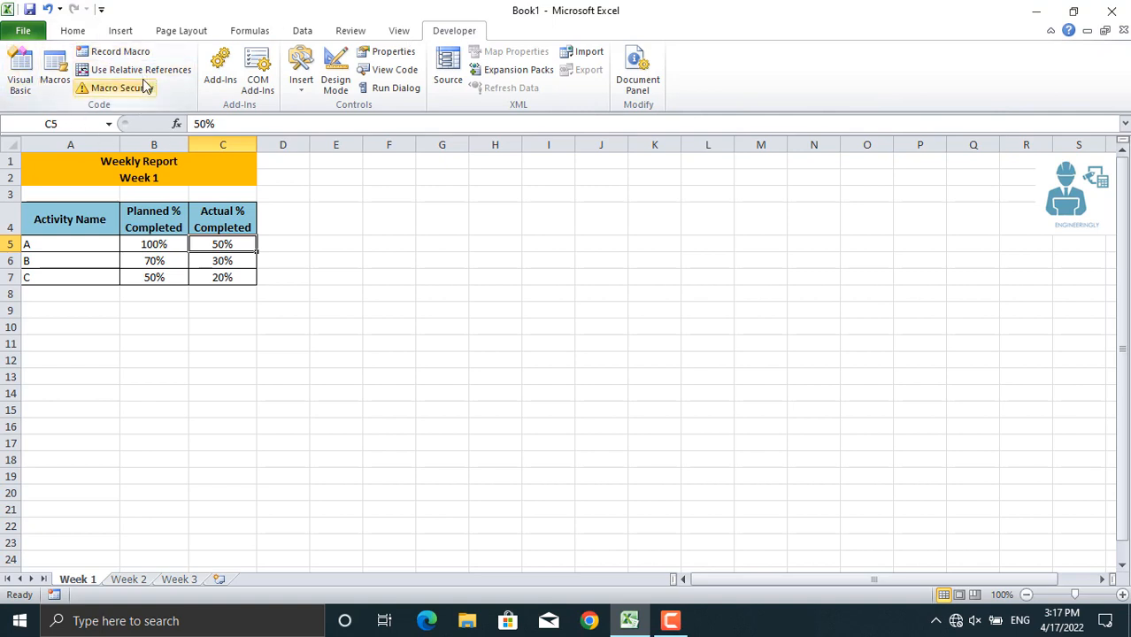
pyautogui.moveTo(116, 88)
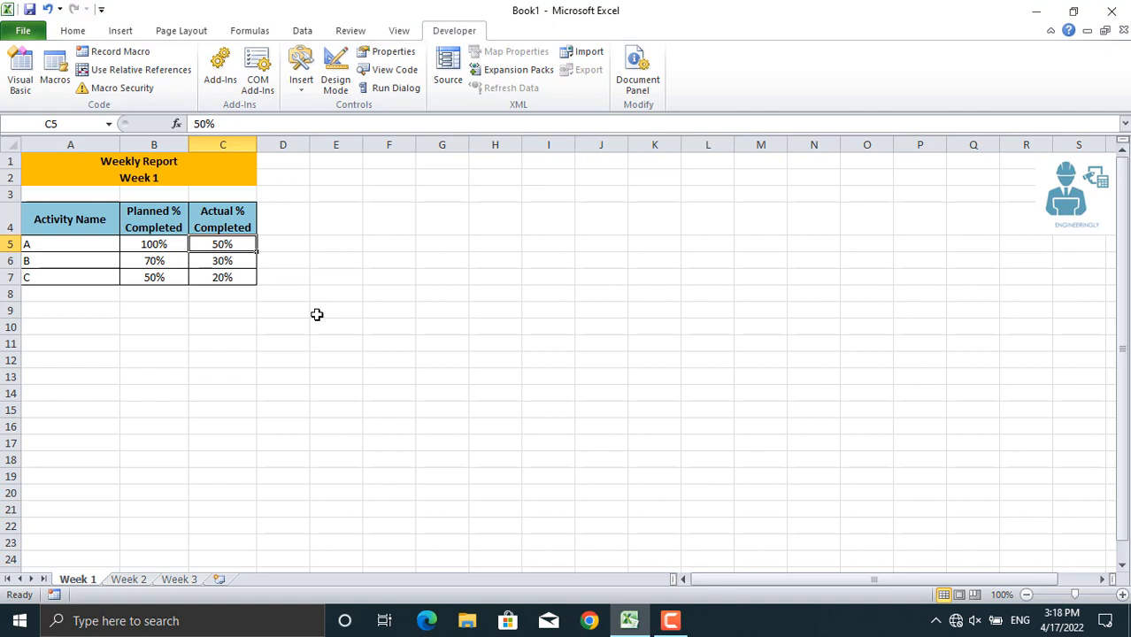
pyautogui.moveTo(85, 227)
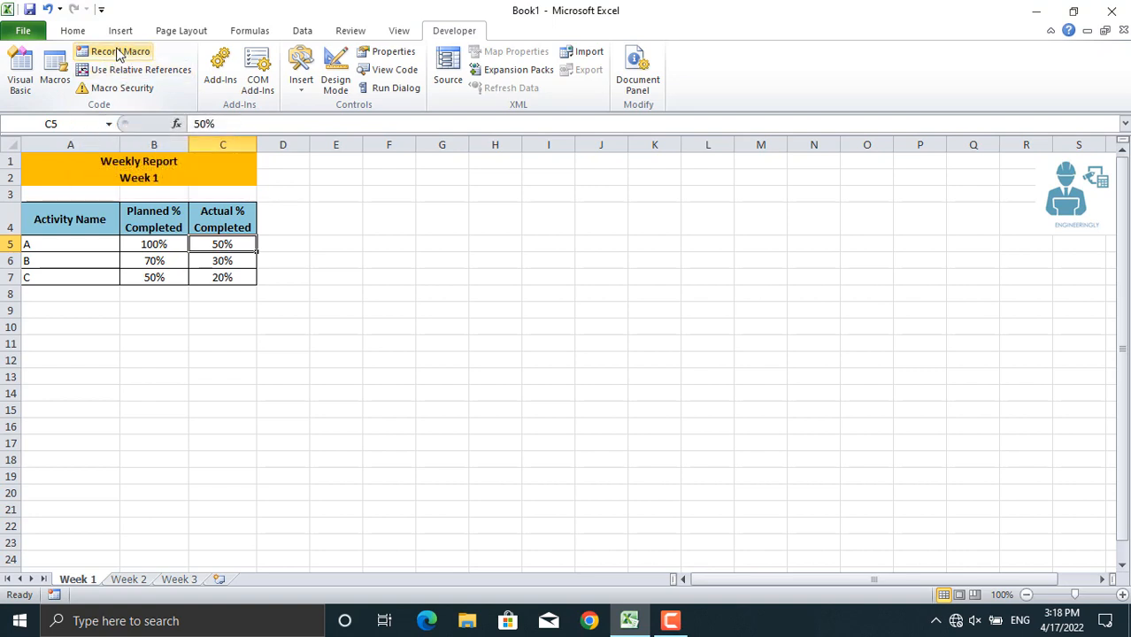
# - Name a new macro CreateCharts with shortcut Ctrl+b in Record Macro
pyautogui.click(110, 51)
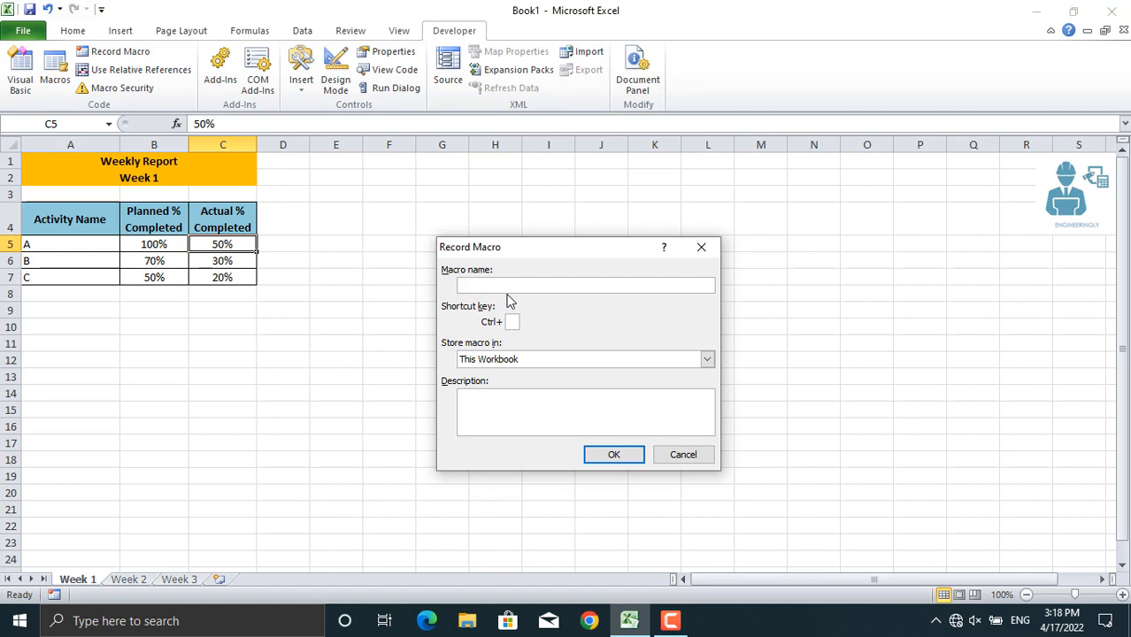
pyautogui.write('CreateCh')
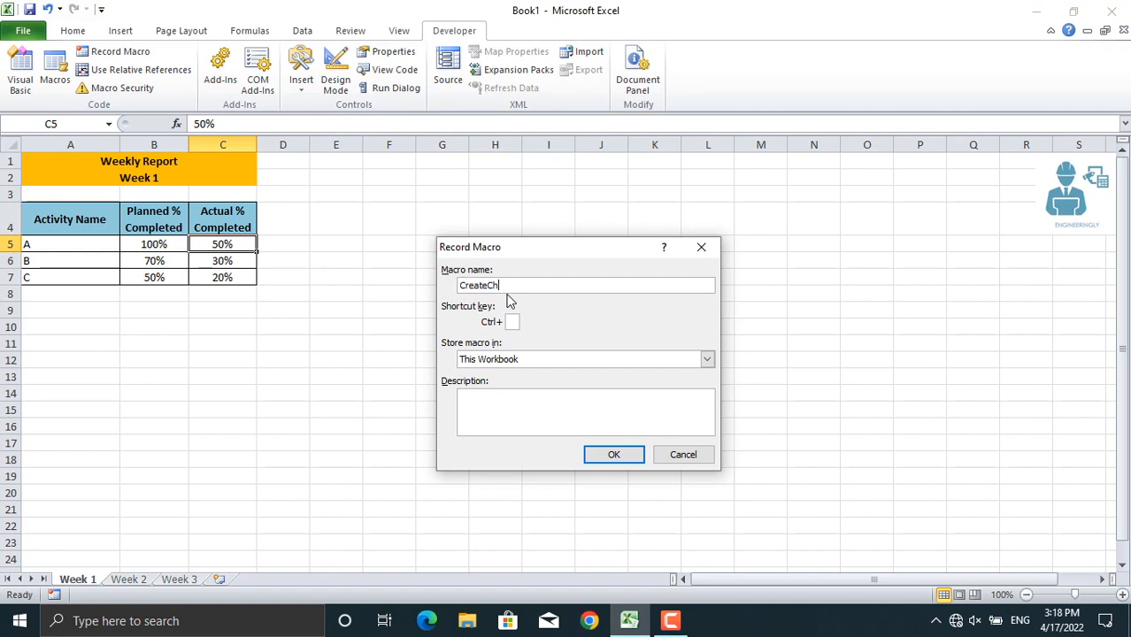
pyautogui.write('arts')
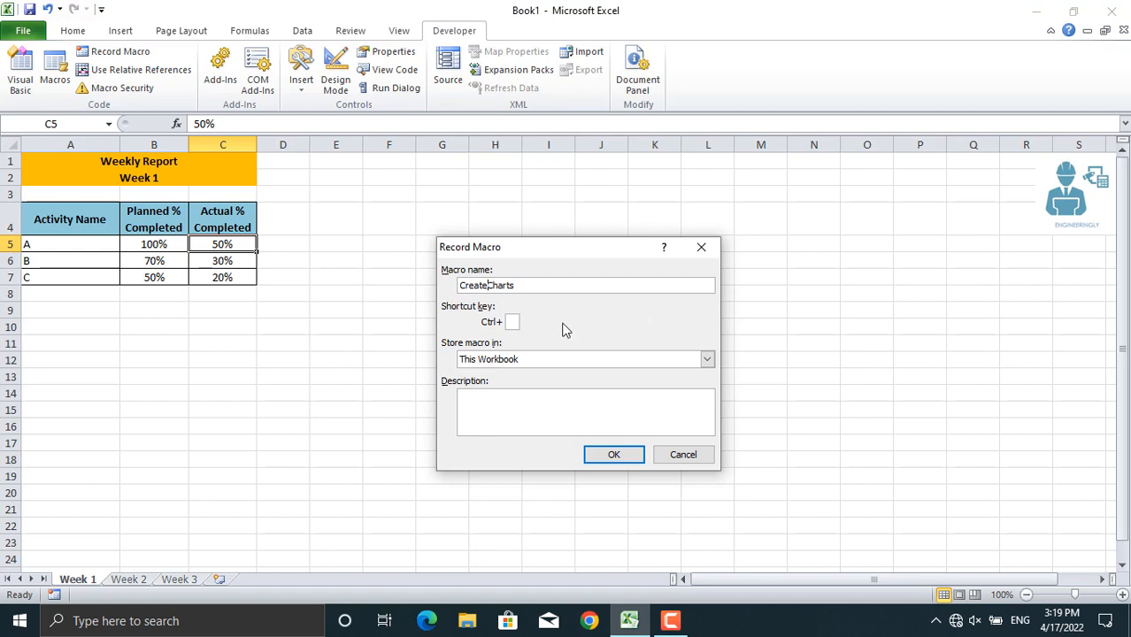
pyautogui.moveTo(519, 334)
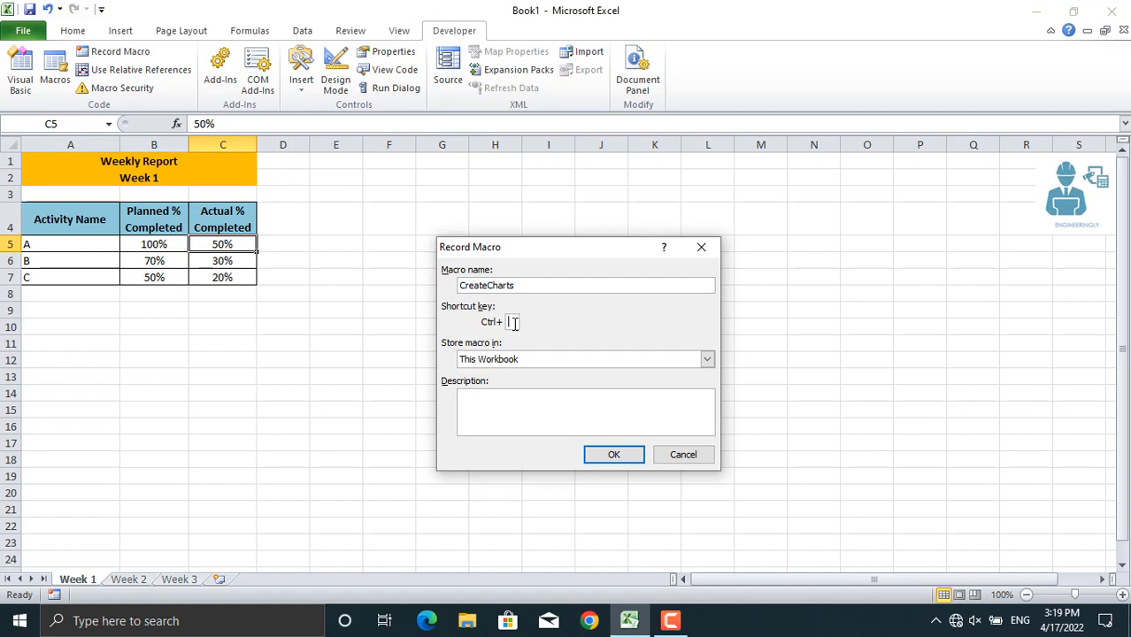
pyautogui.write('b')
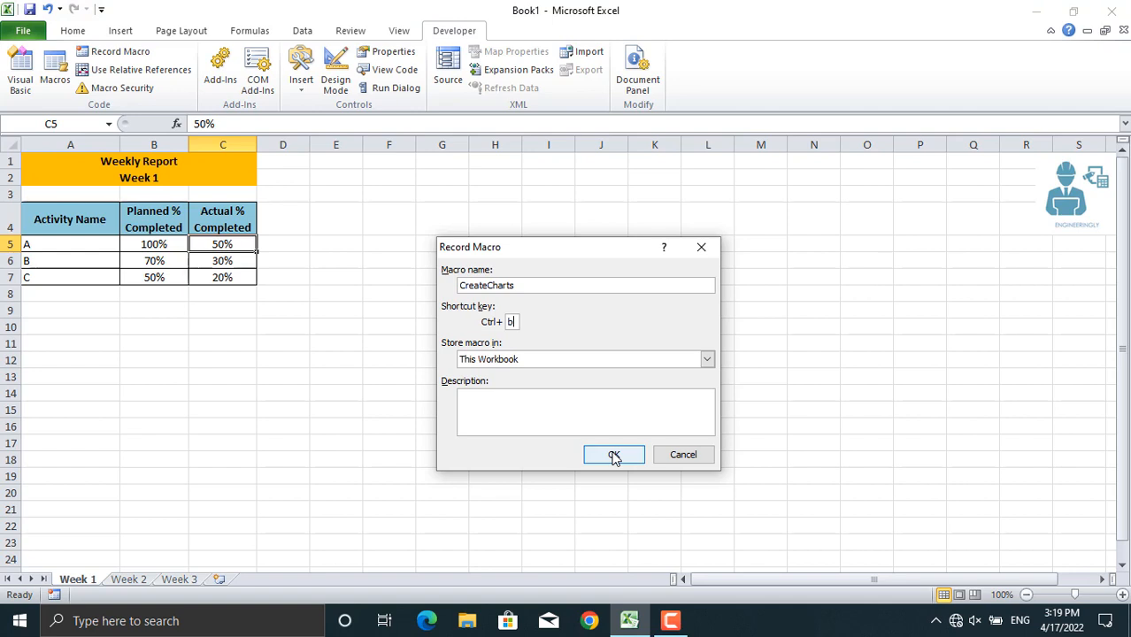
# - Begin recording CreateCharts and select cell A4 on Week 1
pyautogui.click(614, 454)
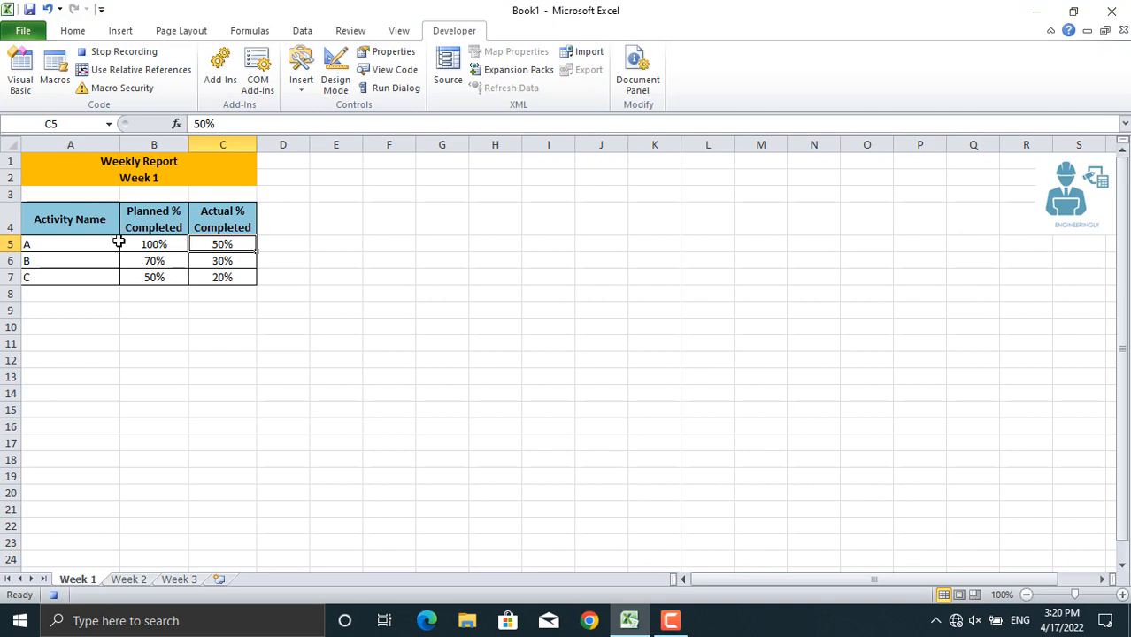
pyautogui.click(70, 219)
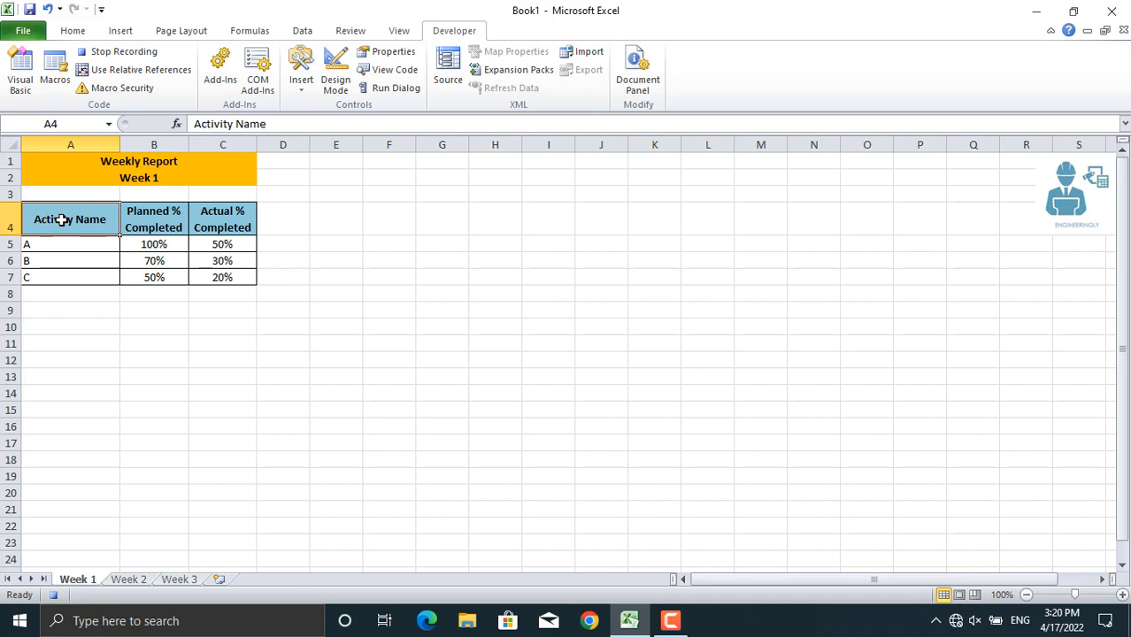
# - Select A4:C7 and insert a 2-D clustered column chart
pyautogui.moveTo(70, 219); pyautogui.dragTo(154, 260)
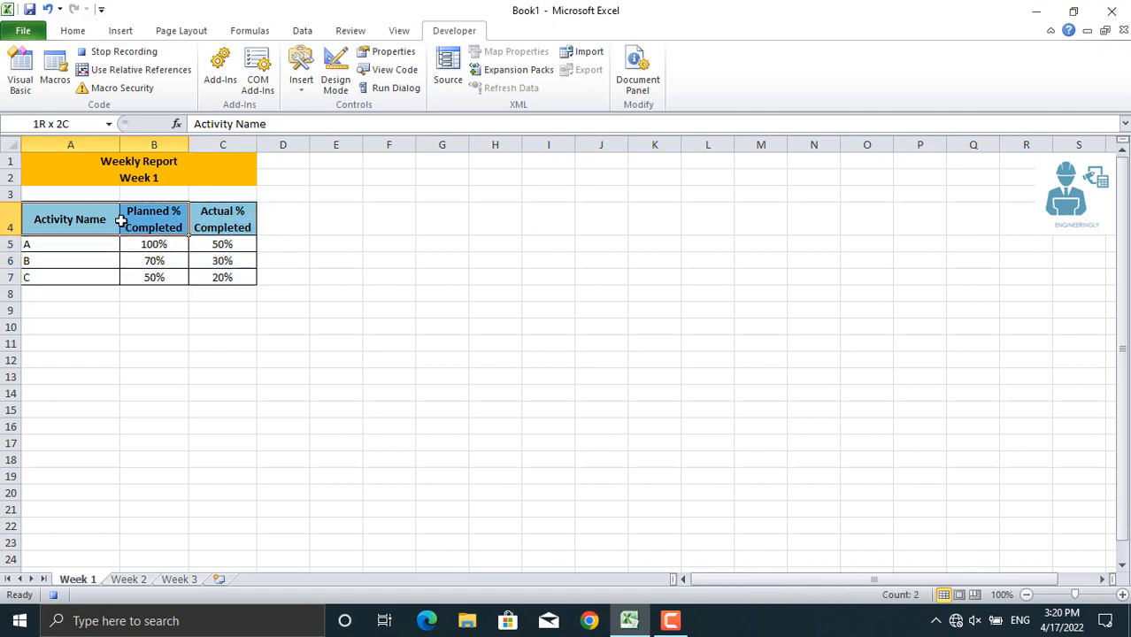
pyautogui.click(70, 218)
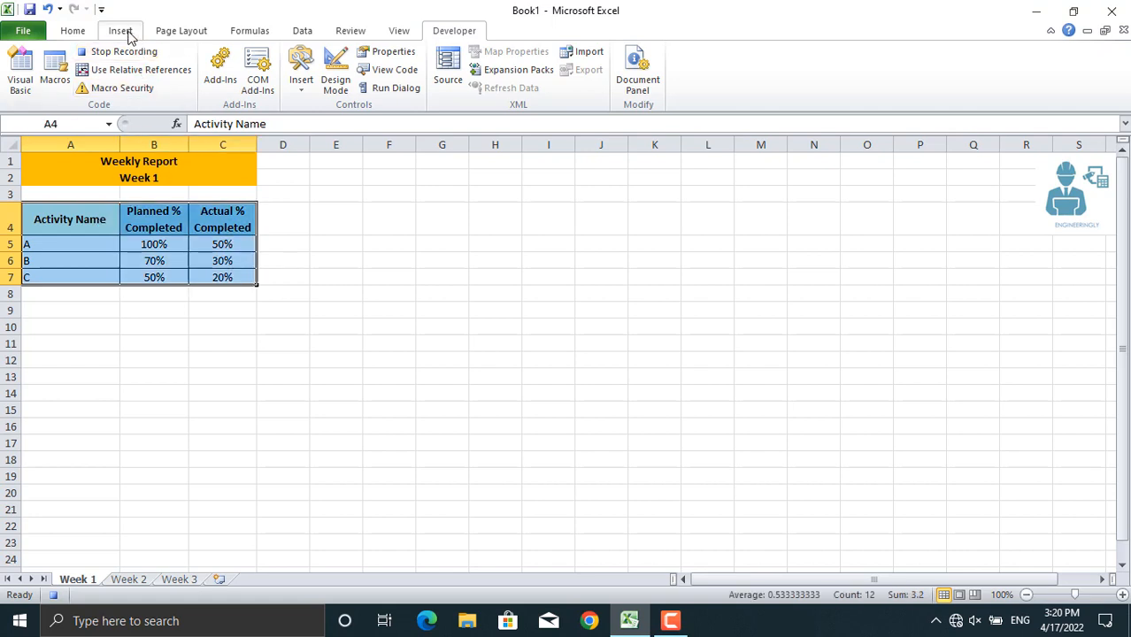
pyautogui.click(120, 31)
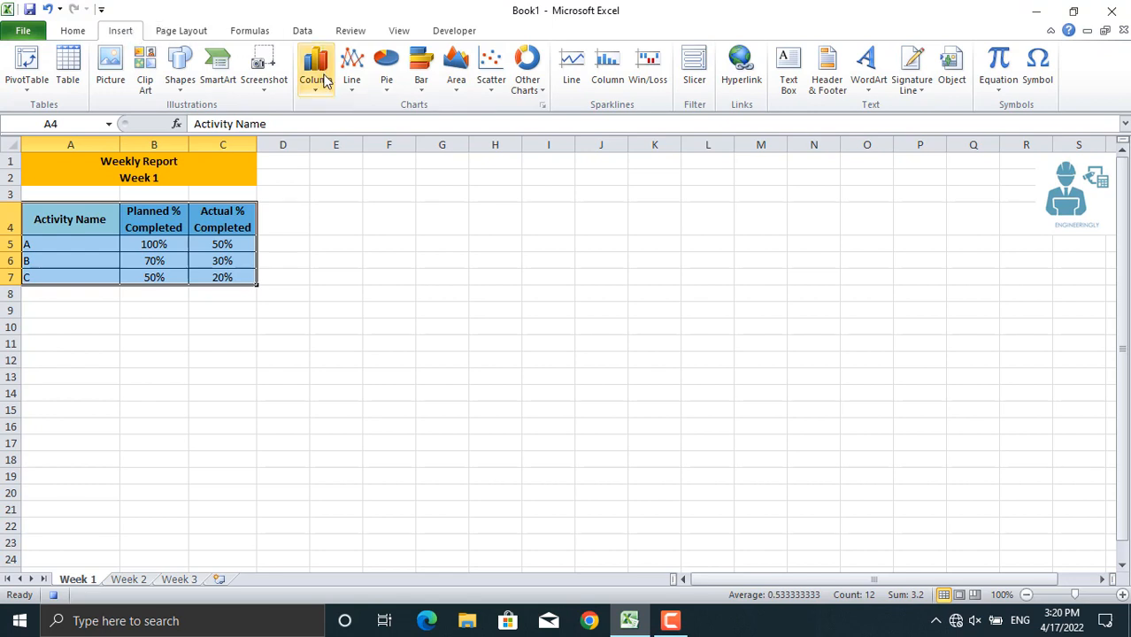
pyautogui.click(316, 66)
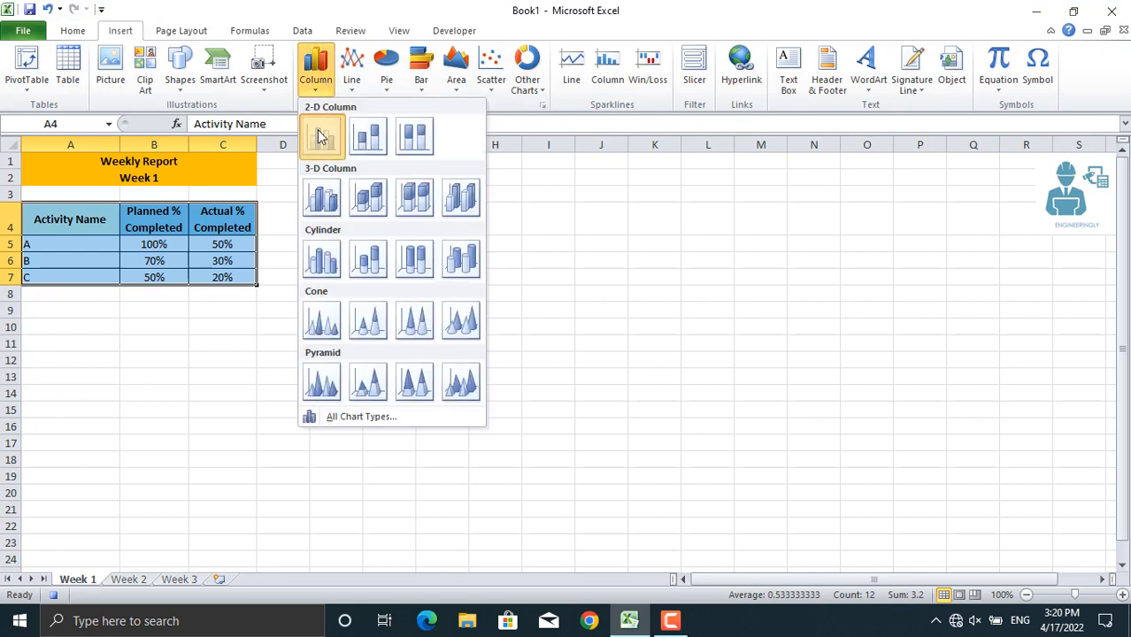
pyautogui.click(321, 137)
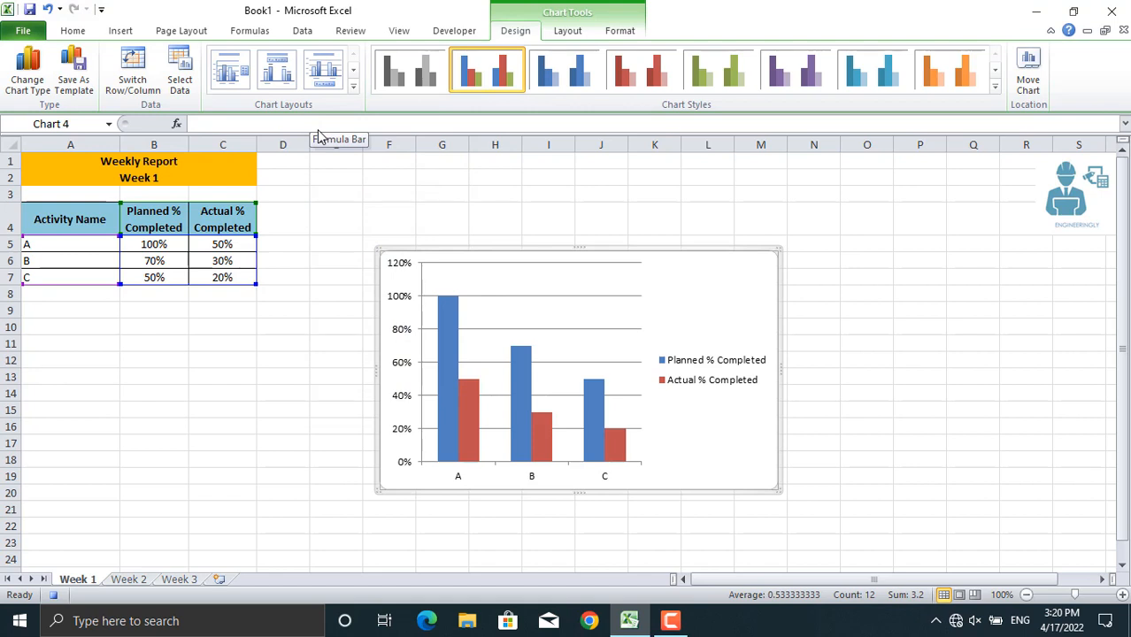
pyautogui.moveTo(350, 233)
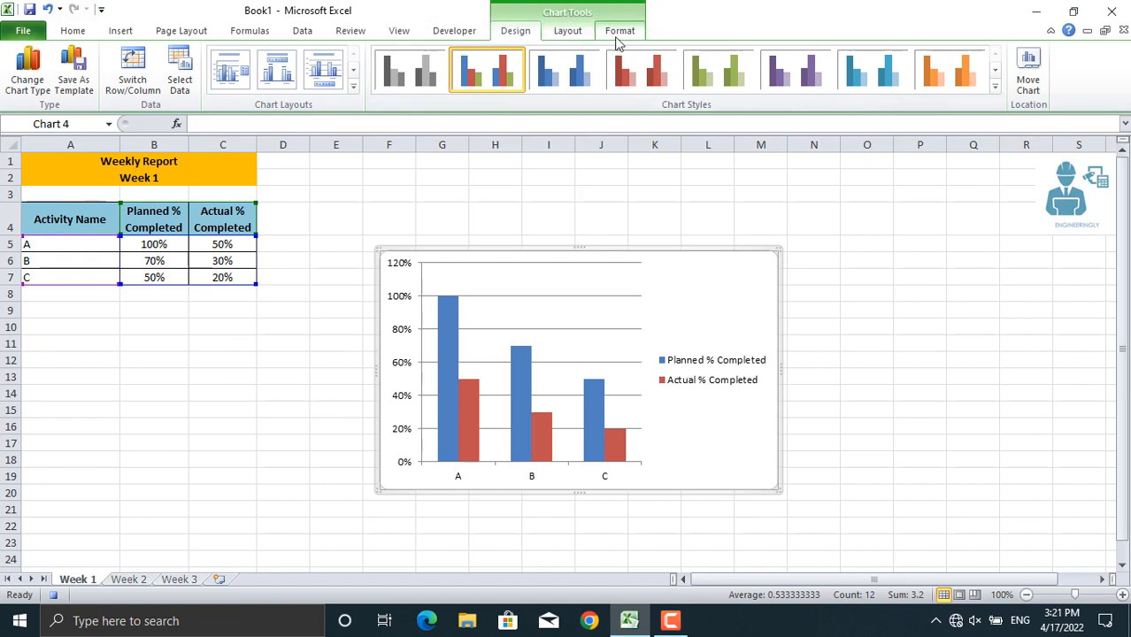
pyautogui.moveTo(520, 380)
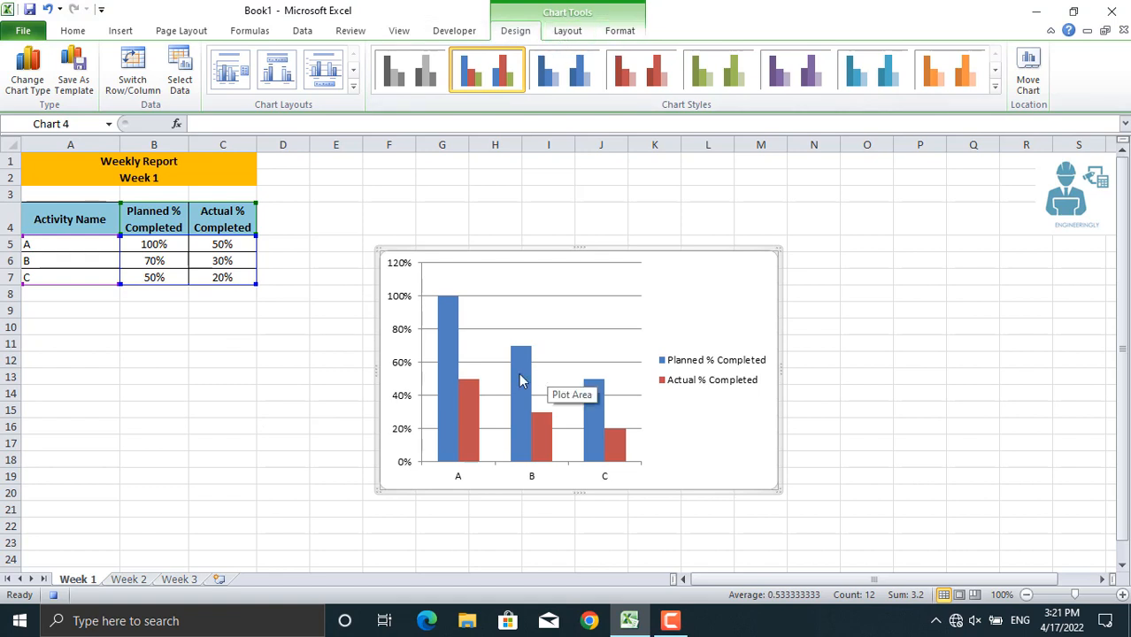
pyautogui.moveTo(280, 378)
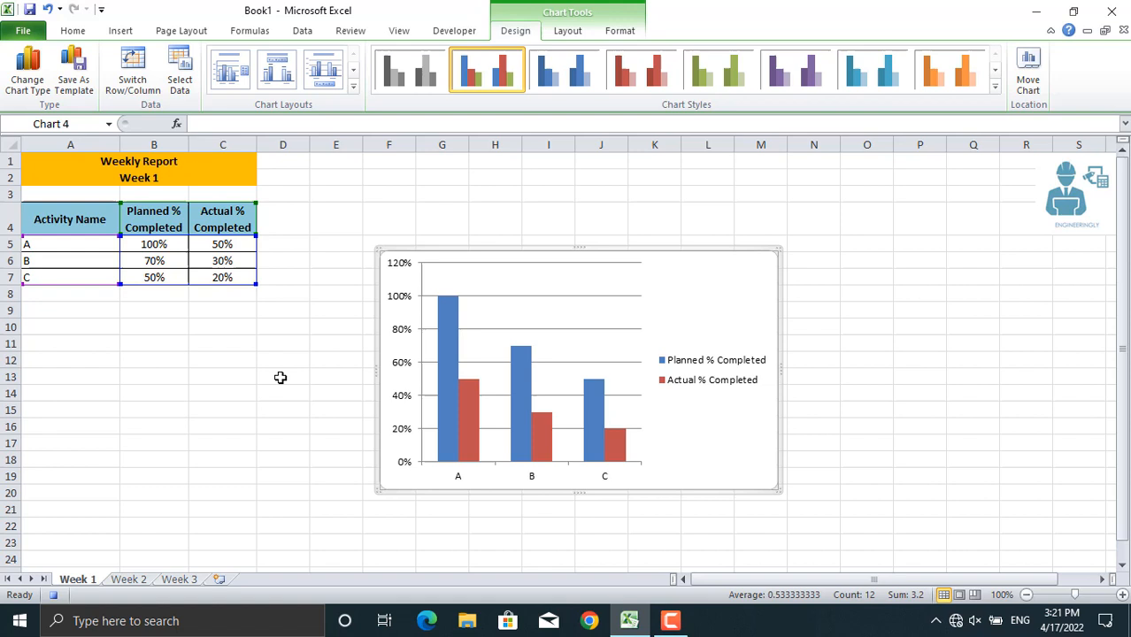
pyautogui.moveTo(518, 343)
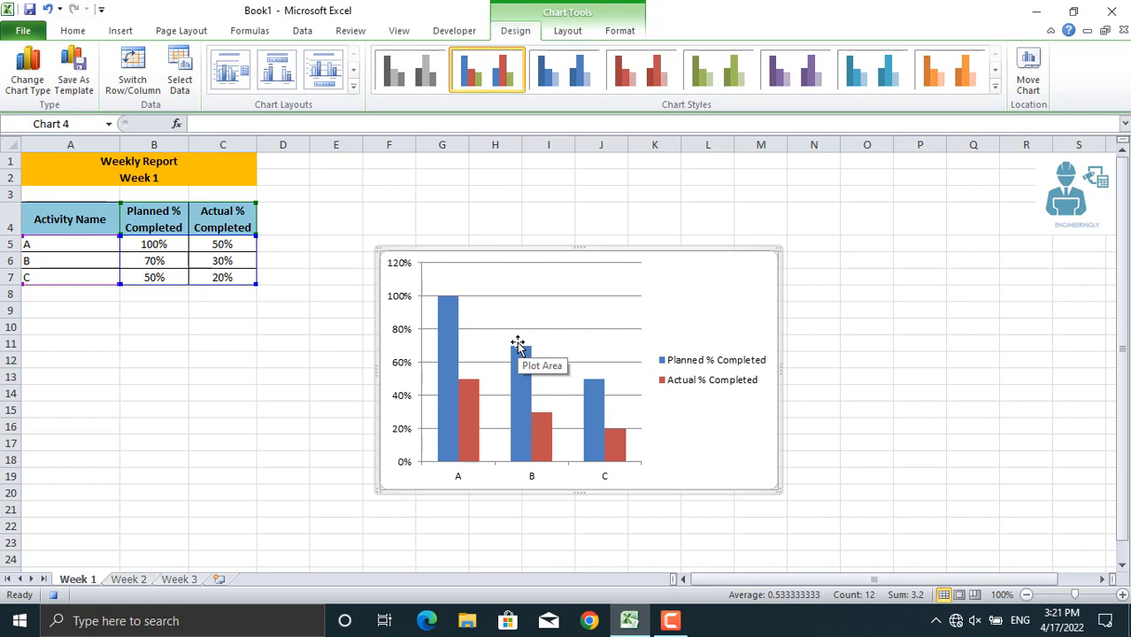
pyautogui.moveTo(558, 345)
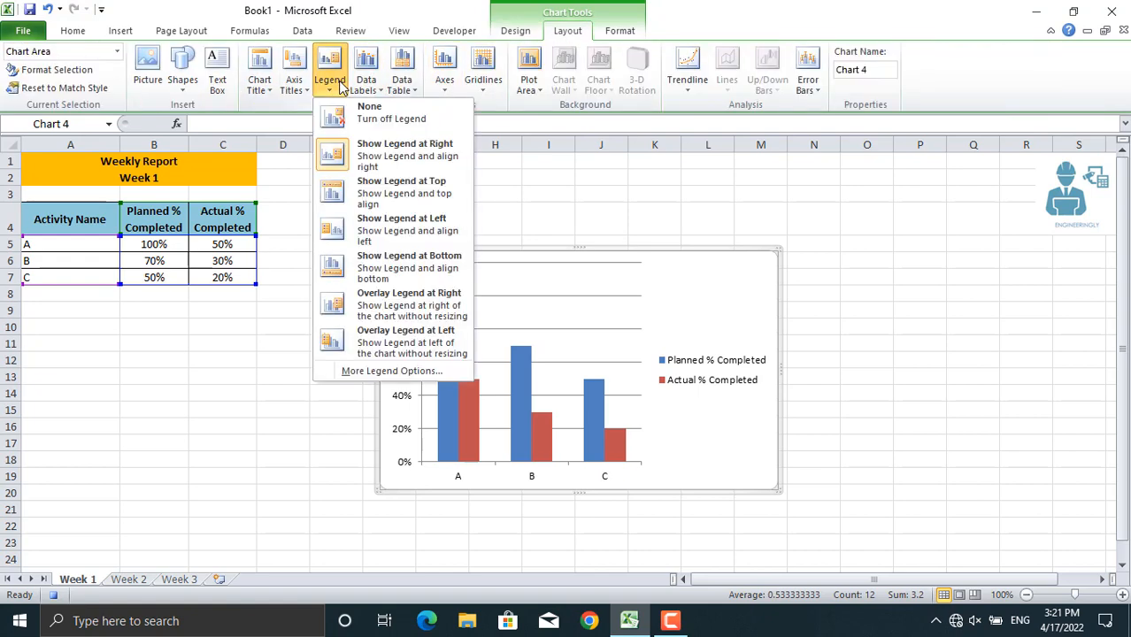
# - Set the Week 1 chart's data labels to Outside End above each column
pyautogui.click(409, 261)
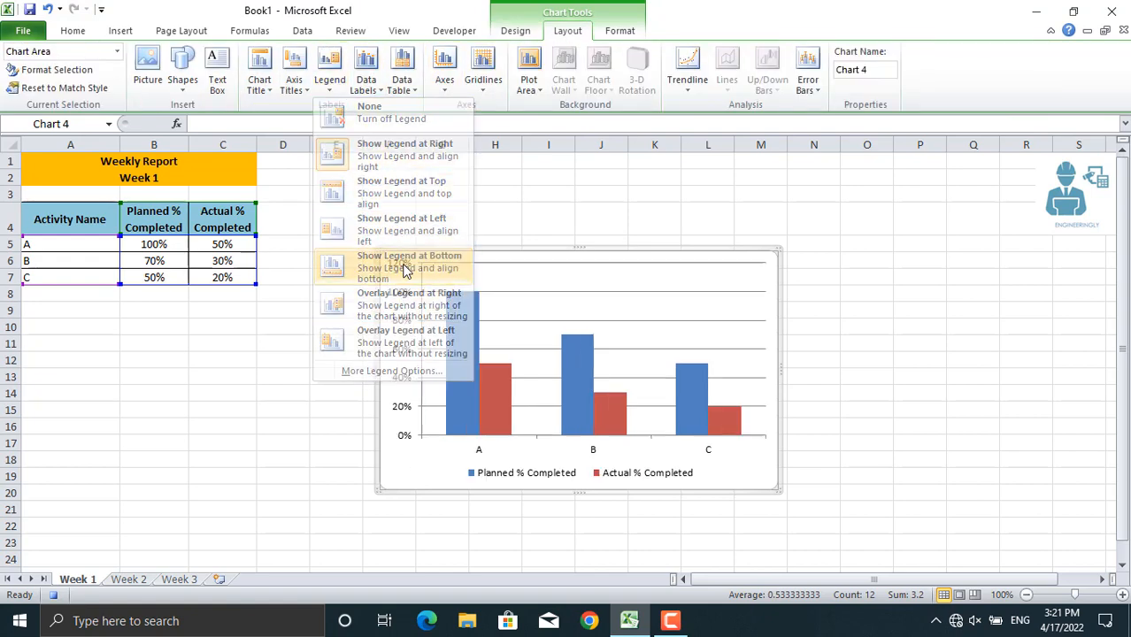
pyautogui.click(409, 266)
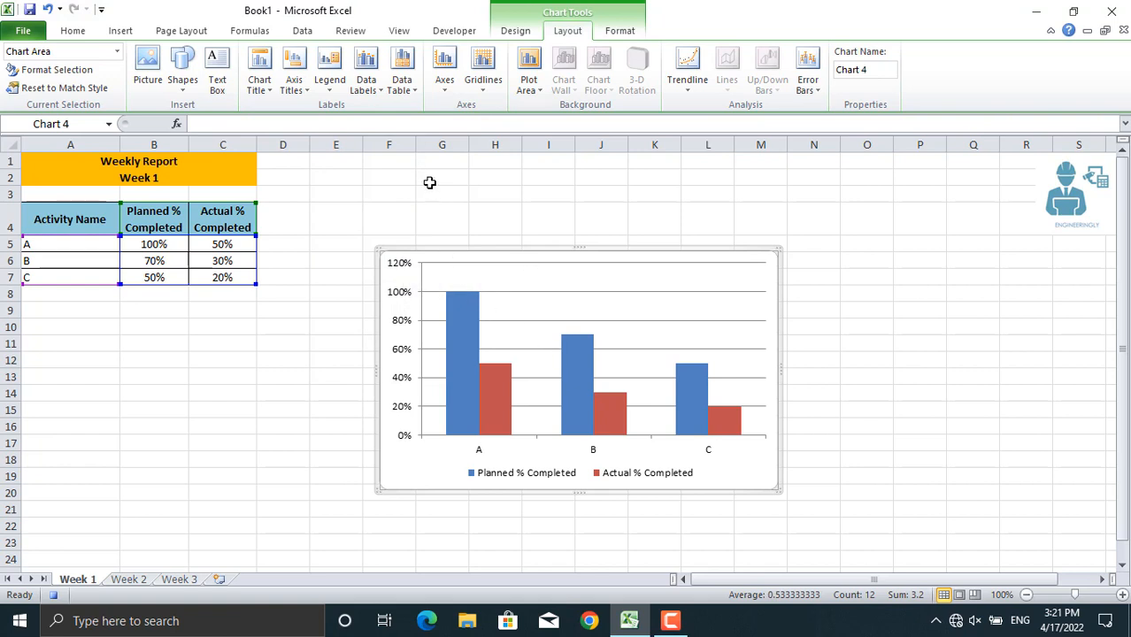
pyautogui.click(365, 67)
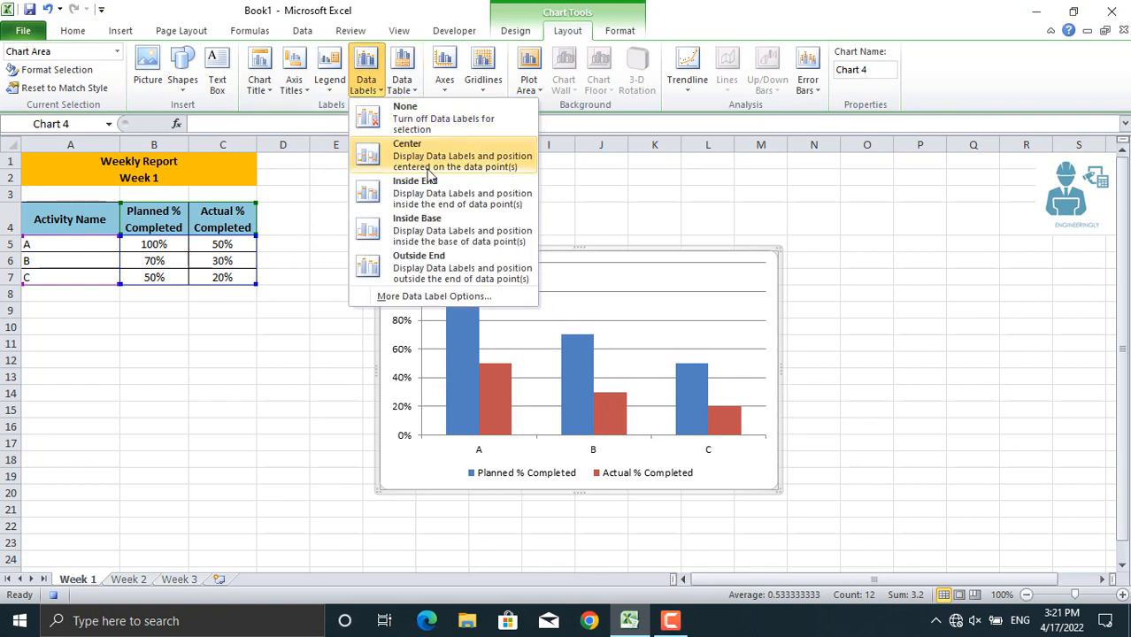
pyautogui.click(408, 155)
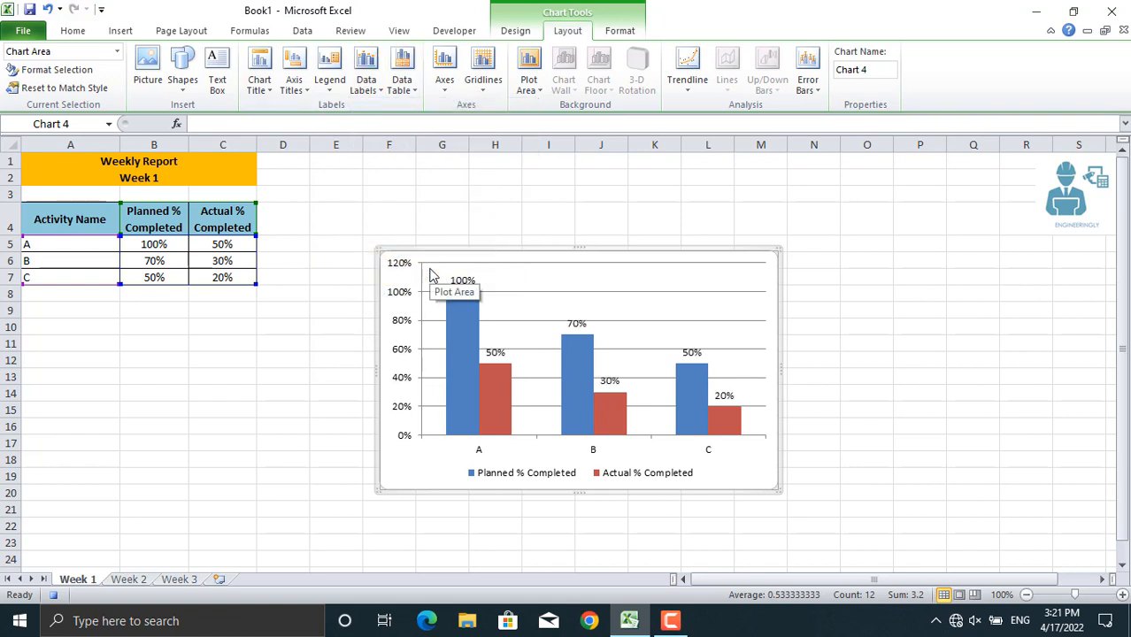
pyautogui.moveTo(533, 263)
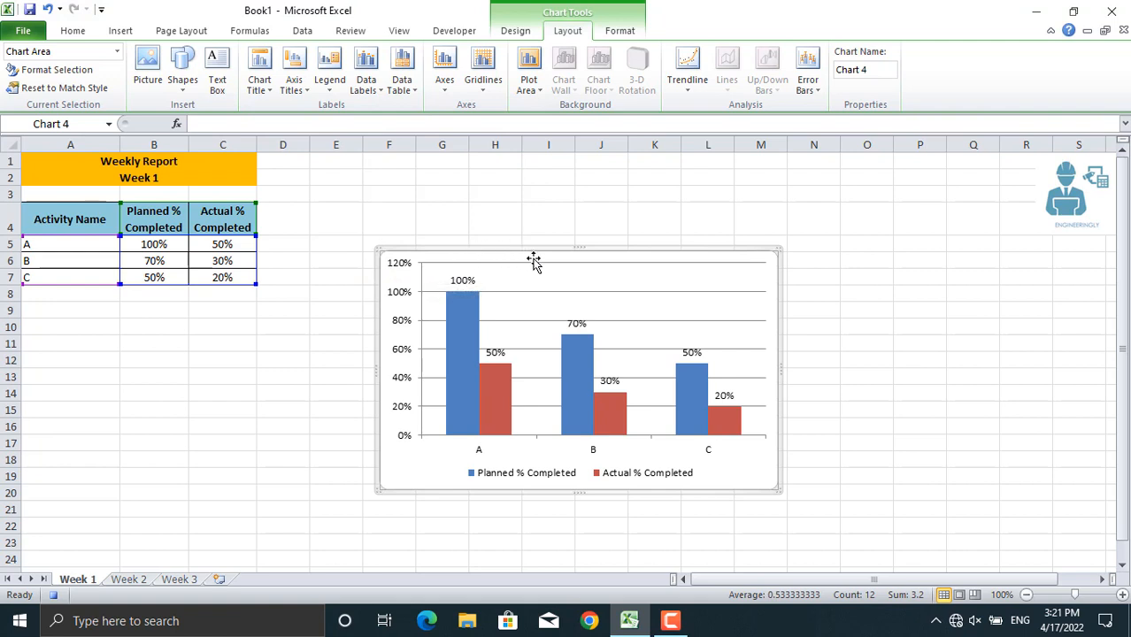
pyautogui.moveTo(495, 380)
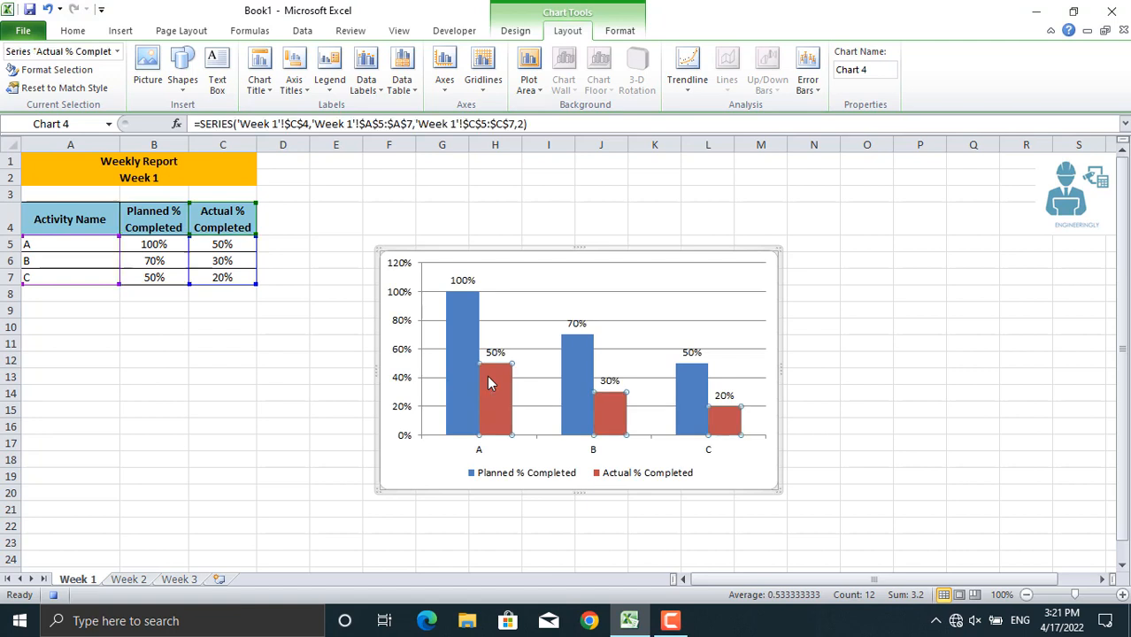
pyautogui.moveTo(514, 191)
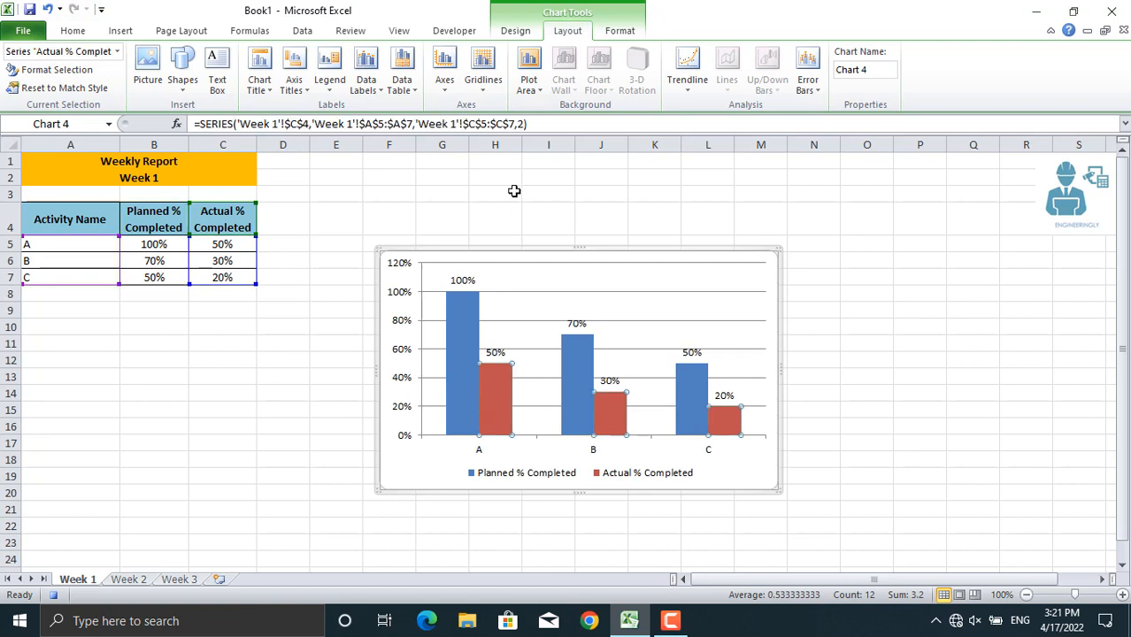
# - Fill the Actual % Completed columns olive brown and set Series Overlap to -43%
pyautogui.click(619, 30)
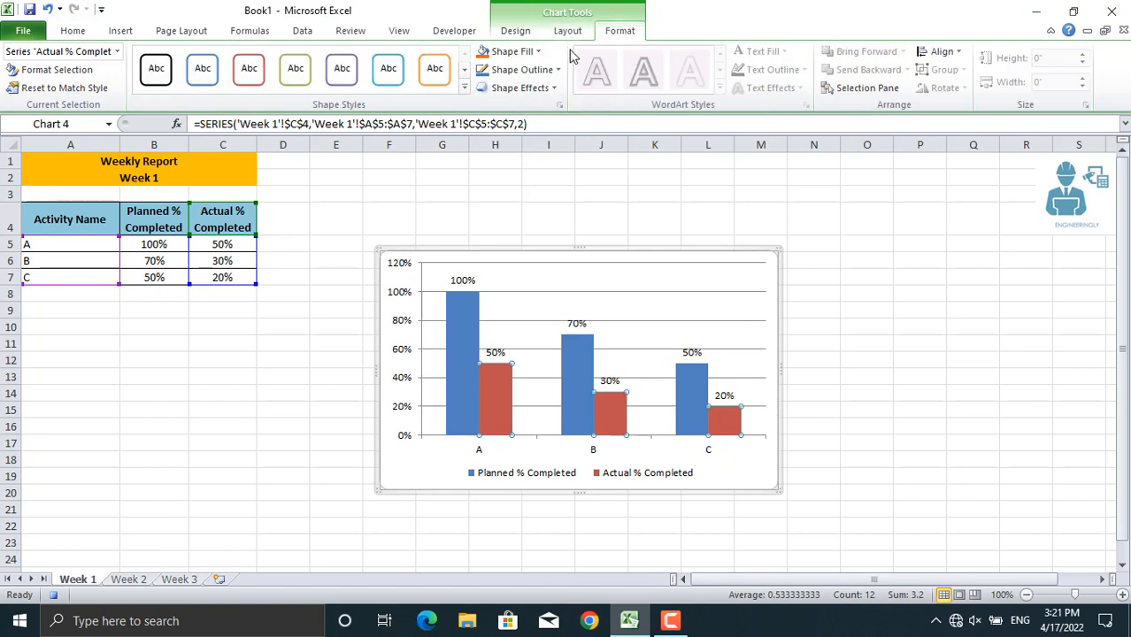
pyautogui.click(513, 51)
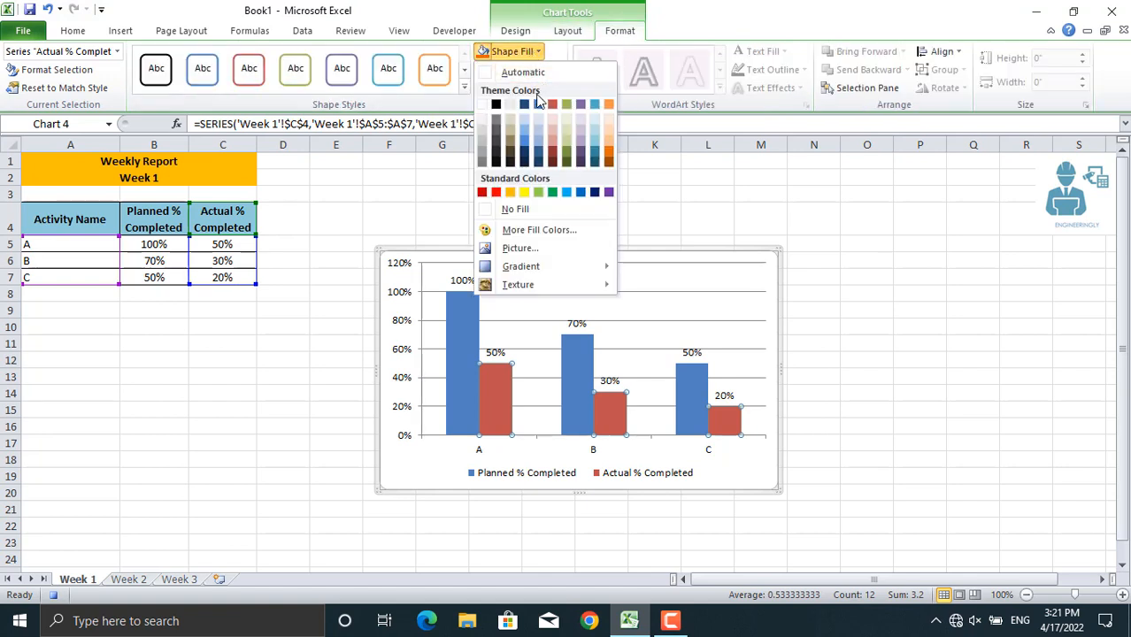
pyautogui.moveTo(510, 143)
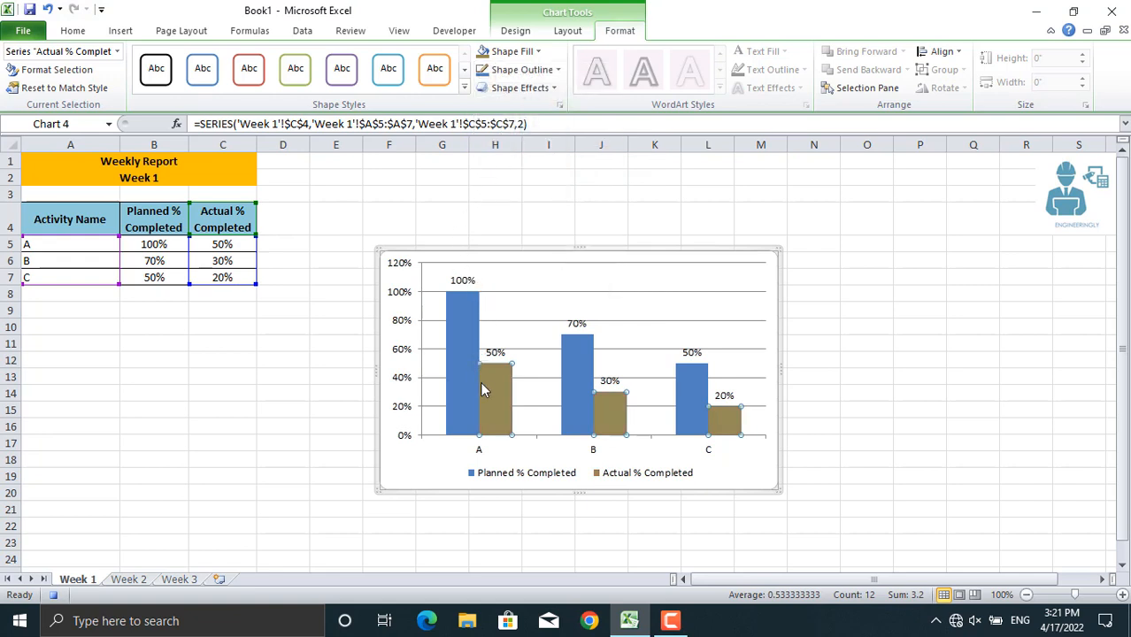
pyautogui.rightClick(495, 372)
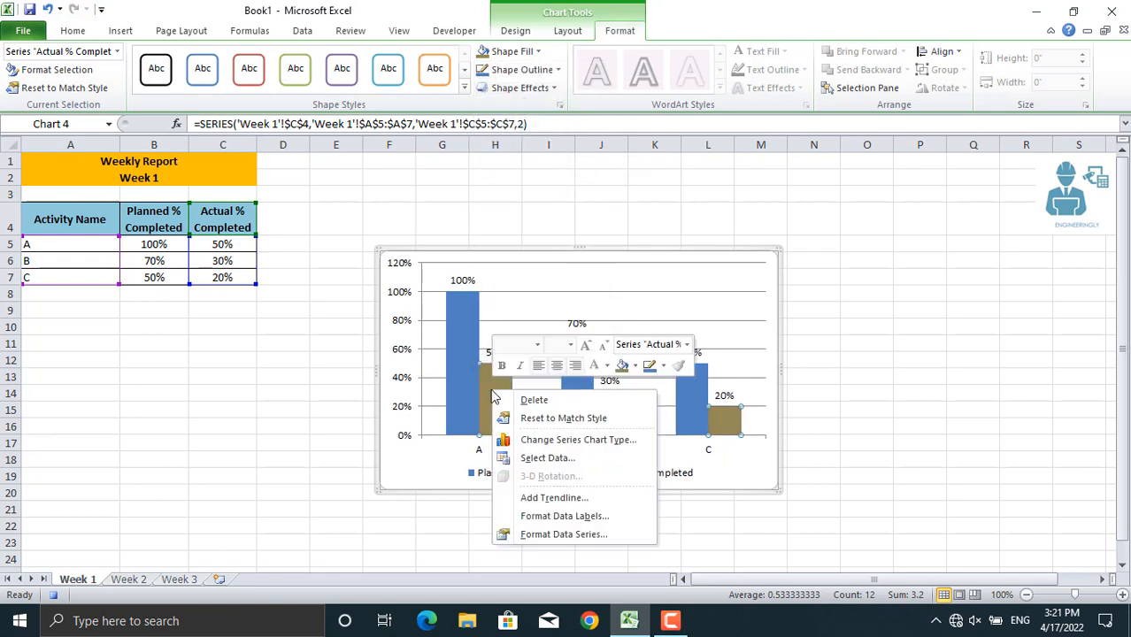
pyautogui.moveTo(563, 534)
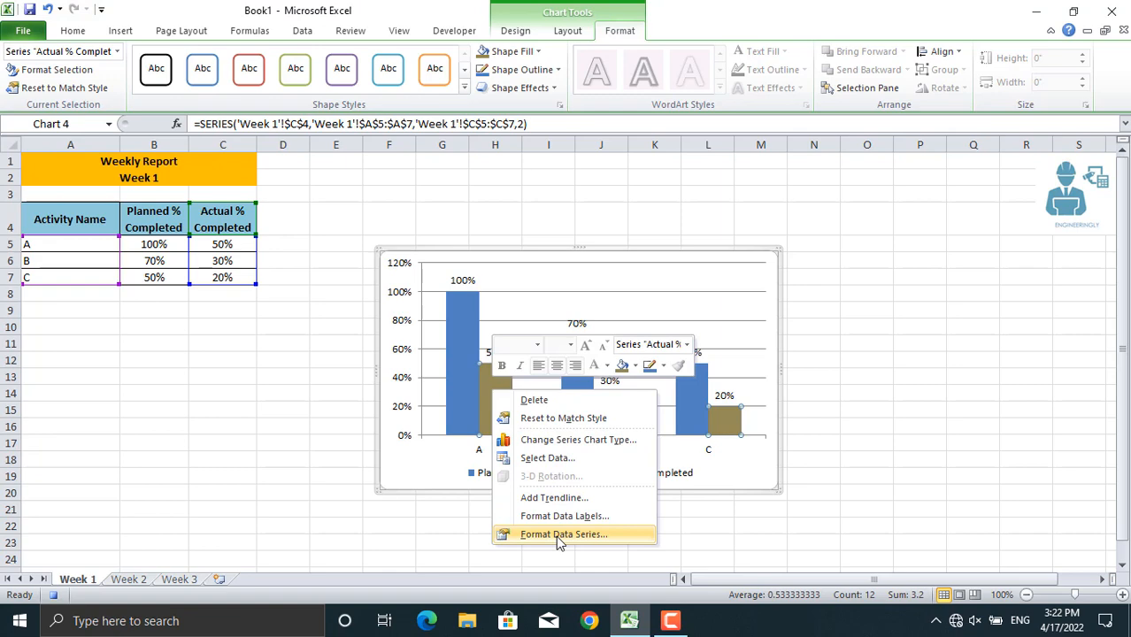
pyautogui.click(562, 533)
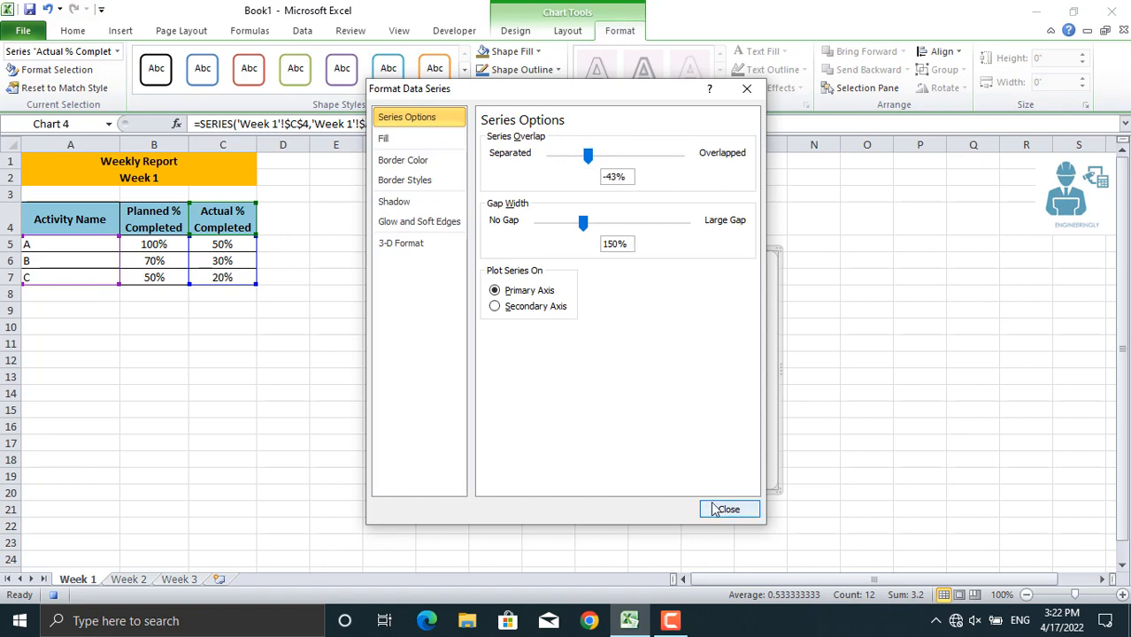
pyautogui.click(728, 508)
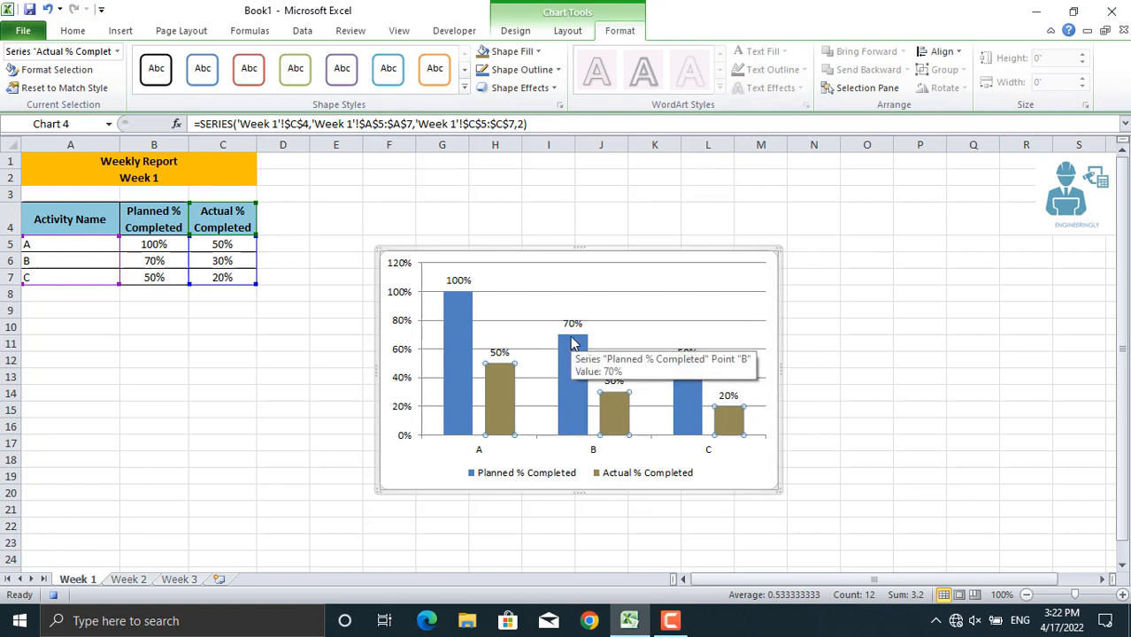
pyautogui.moveTo(241, 365)
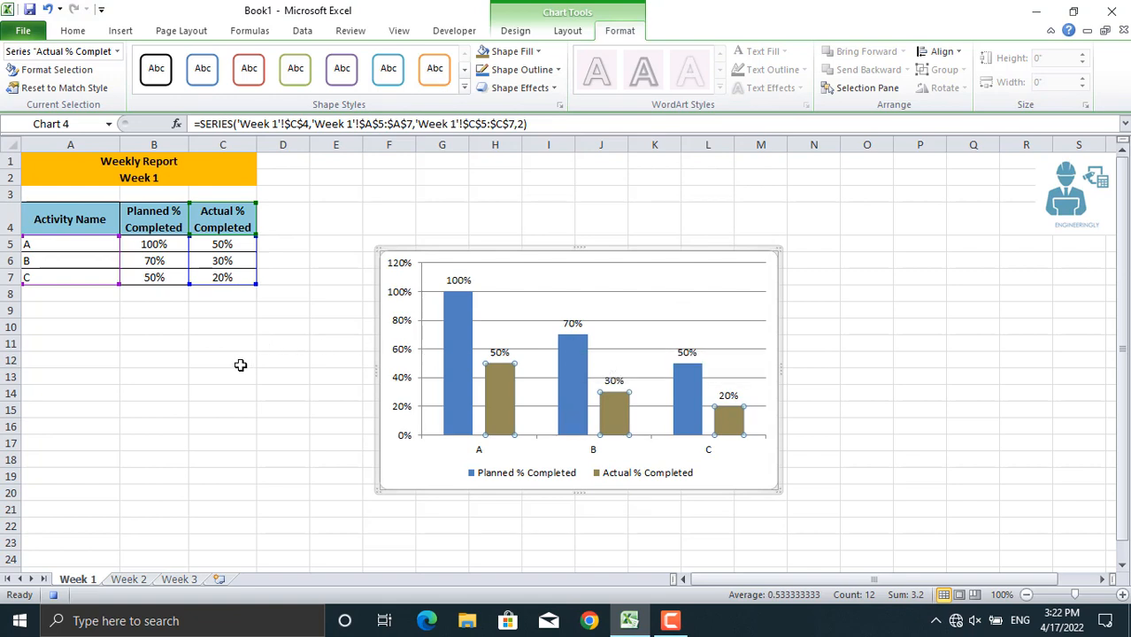
# - Stop recording and confirm CreateCharts appears in the Macros list without running it
pyautogui.click(222, 361)
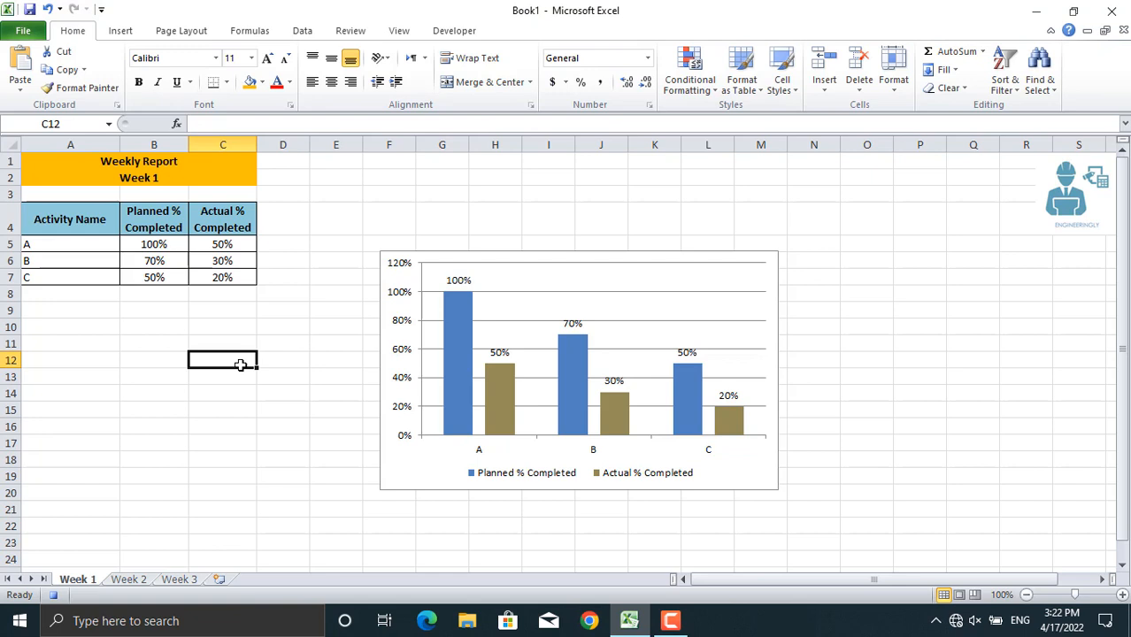
pyautogui.click(54, 594)
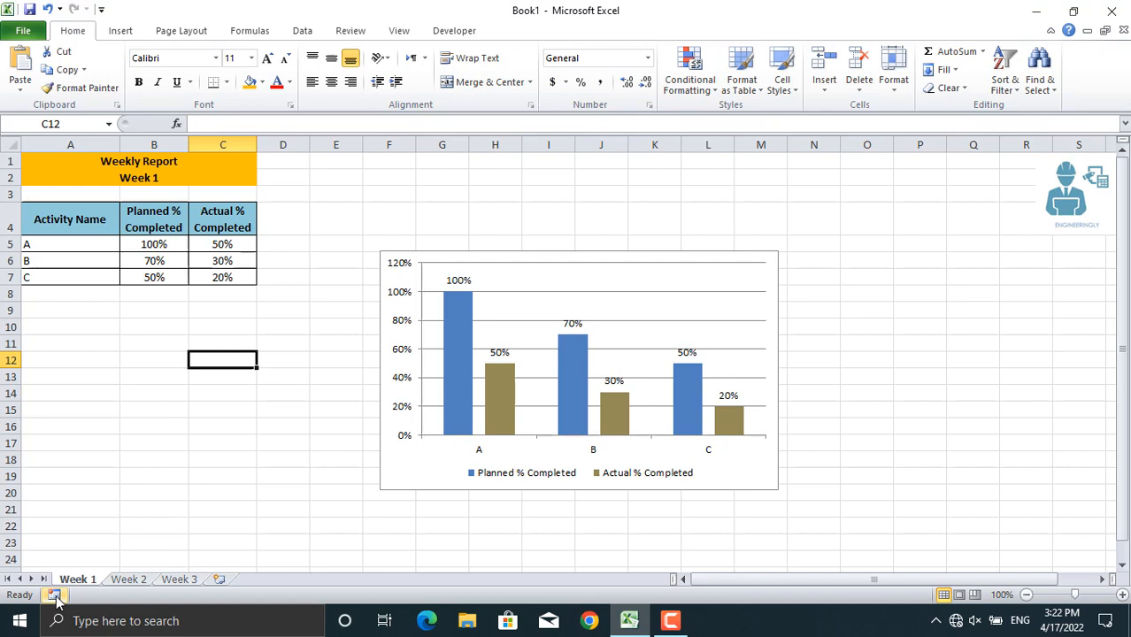
pyautogui.click(454, 30)
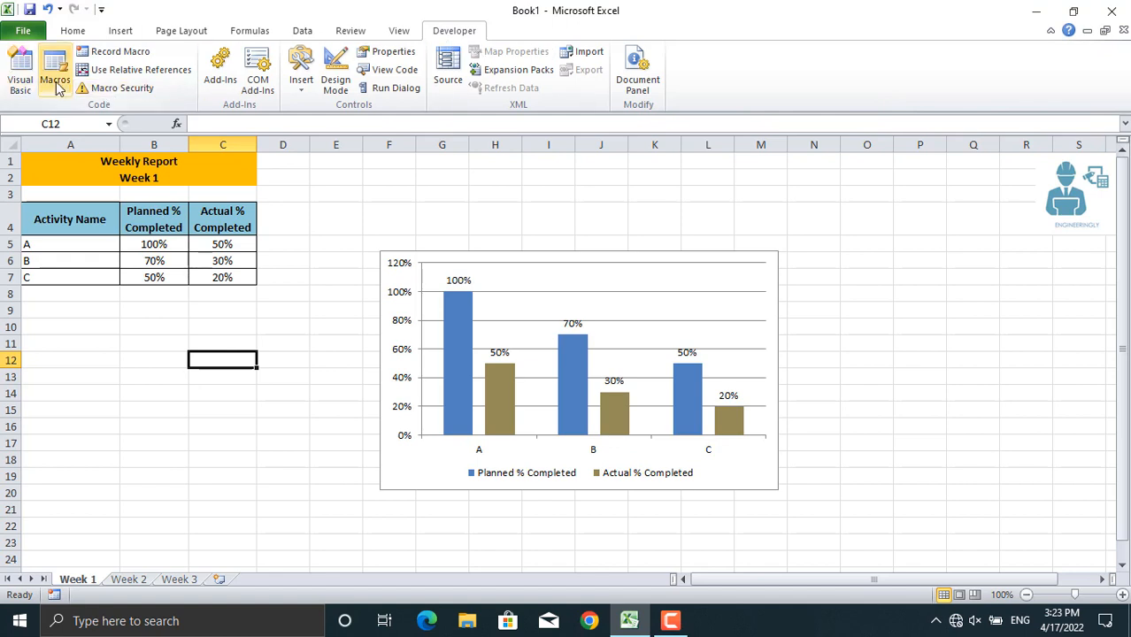
pyautogui.click(55, 71)
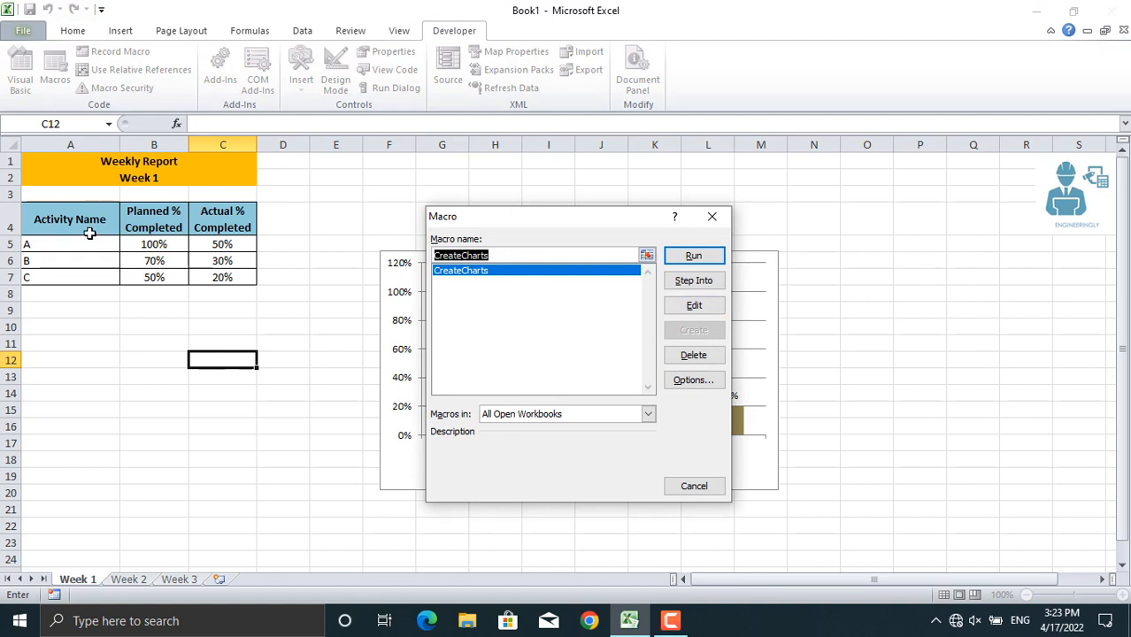
pyautogui.moveTo(346, 243)
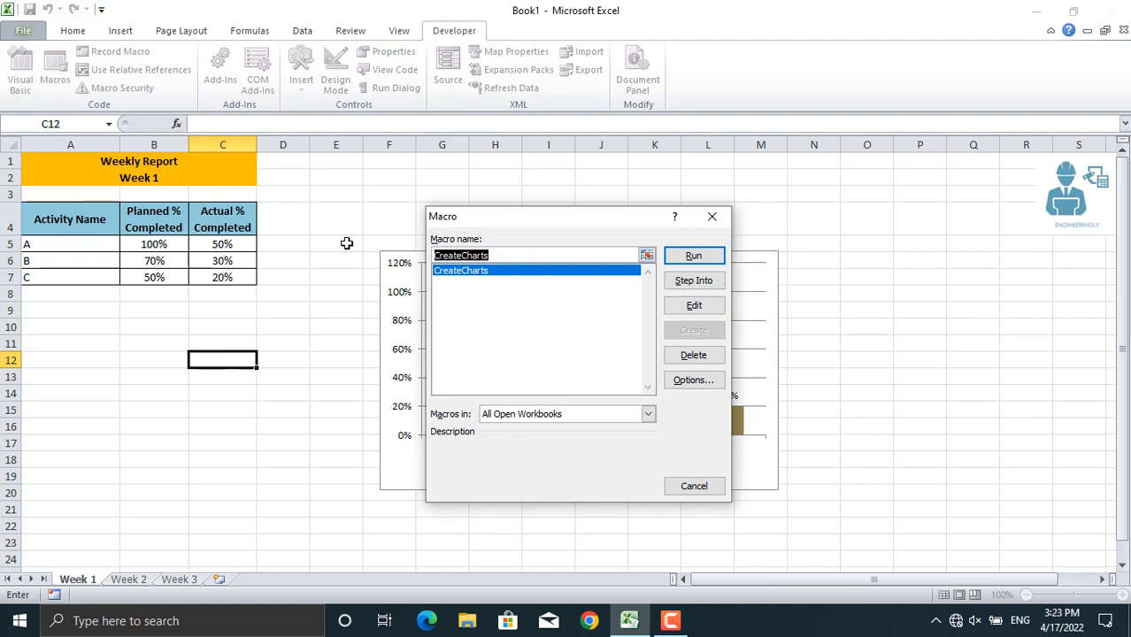
pyautogui.click(693, 256)
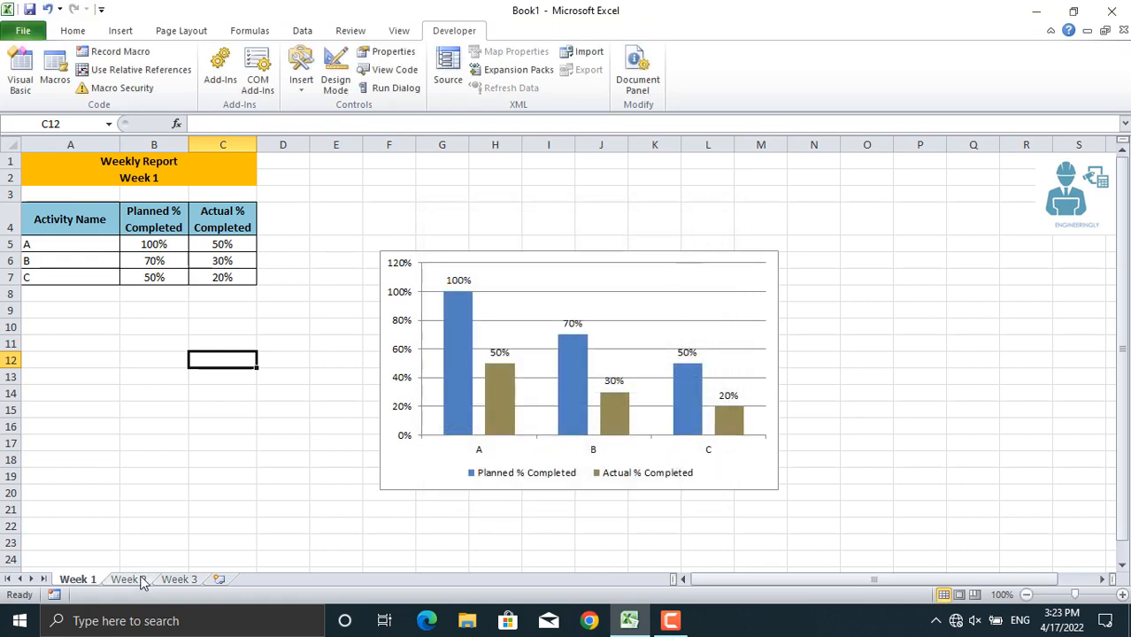
# - Switch to the Week 2 sheet listing activities D–I
pyautogui.click(128, 579)
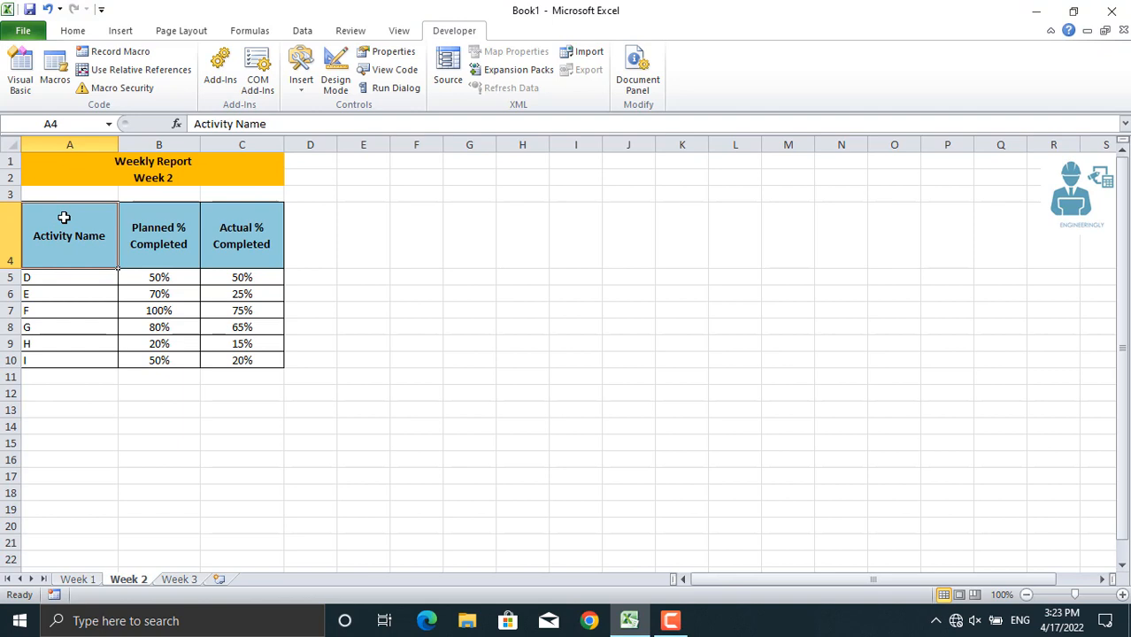
pyautogui.moveTo(26, 236)
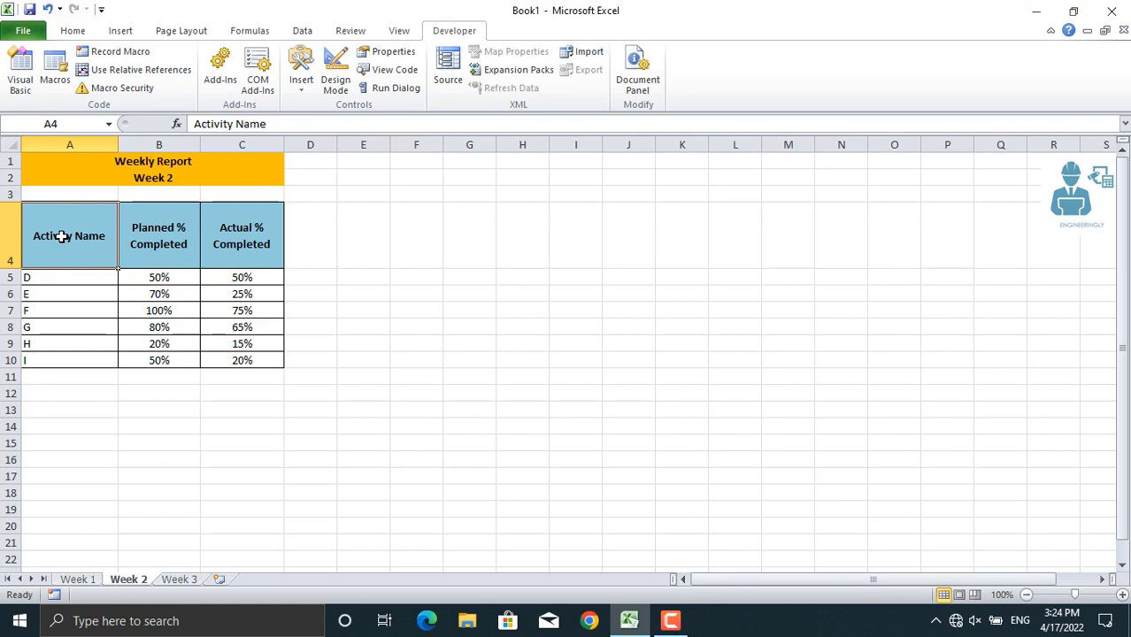
pyautogui.moveTo(100, 254)
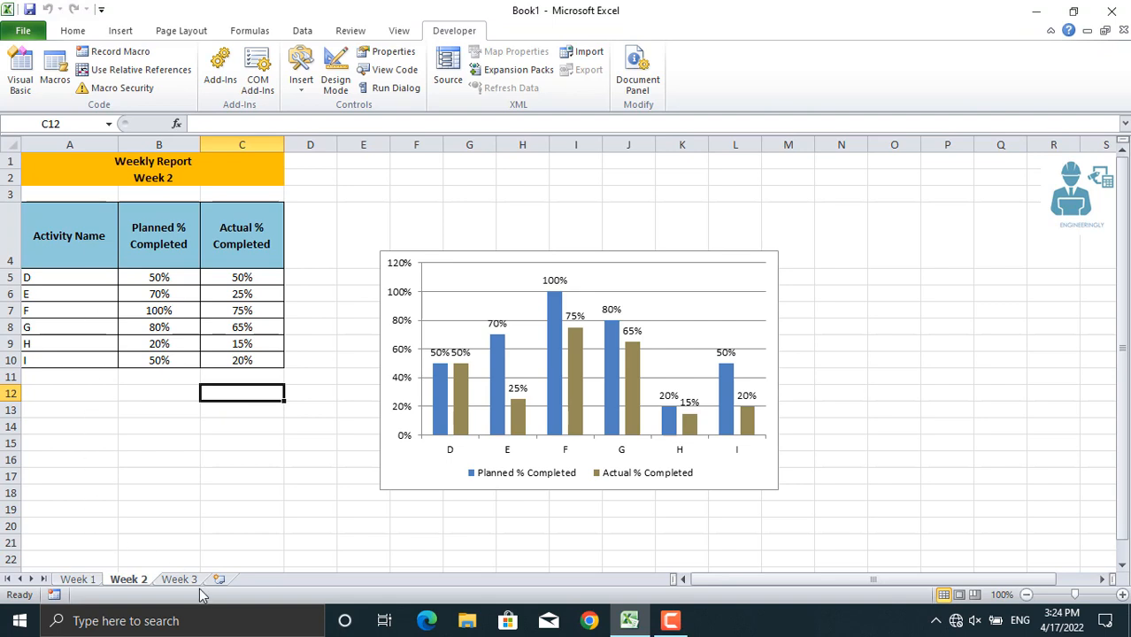
# - Run CreateCharts from cell A4 on Week 3 to chart activities J–M
pyautogui.click(179, 578)
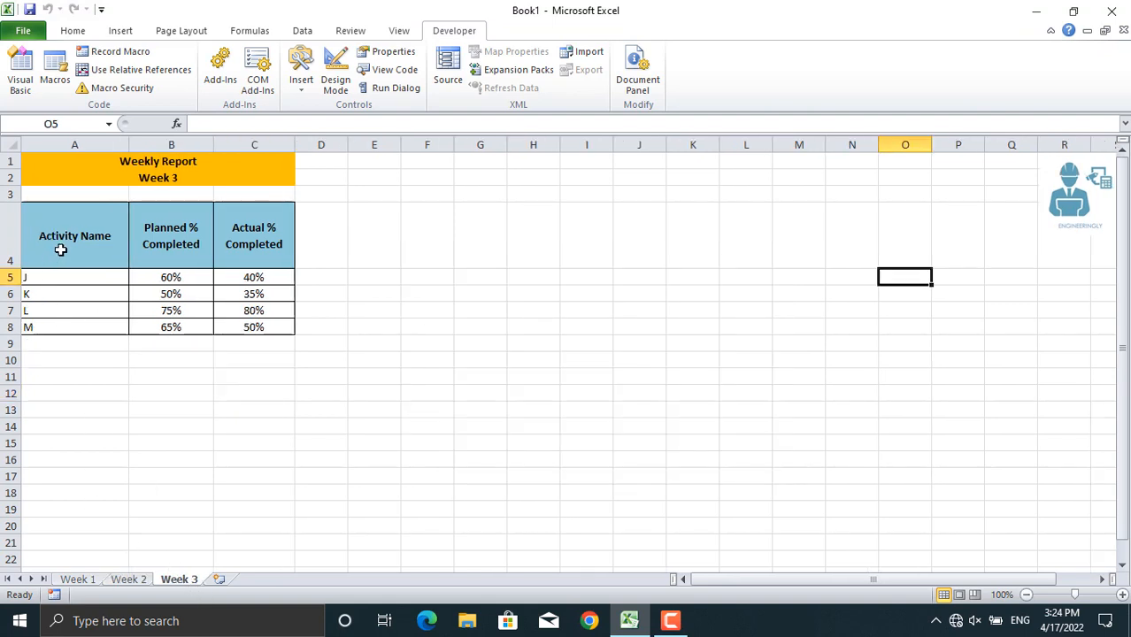
pyautogui.click(74, 236)
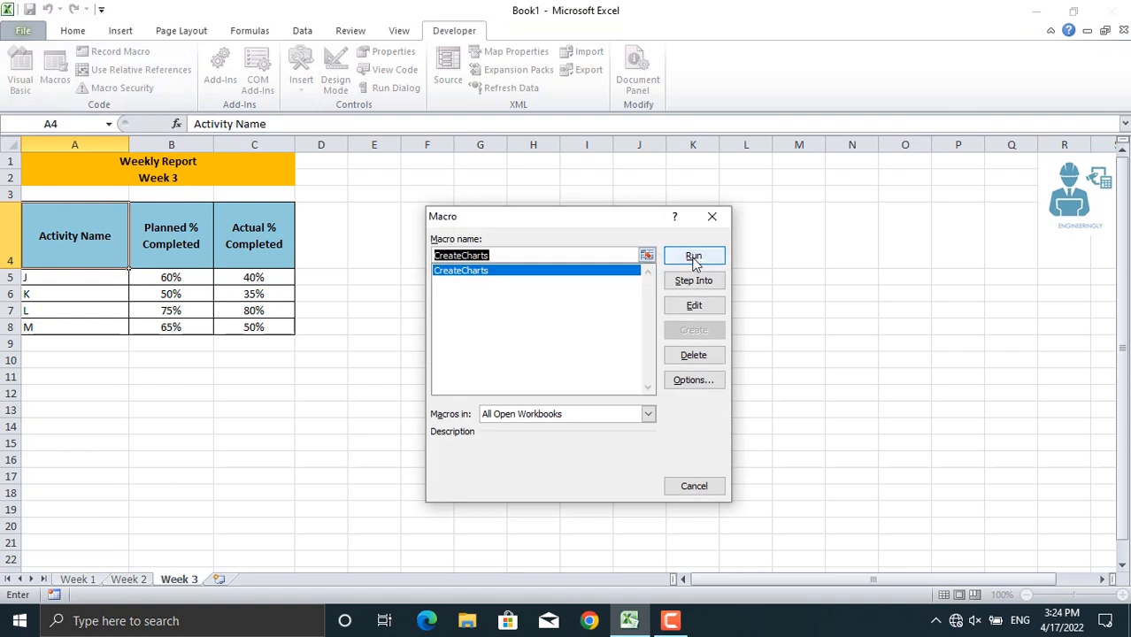
pyautogui.click(694, 255)
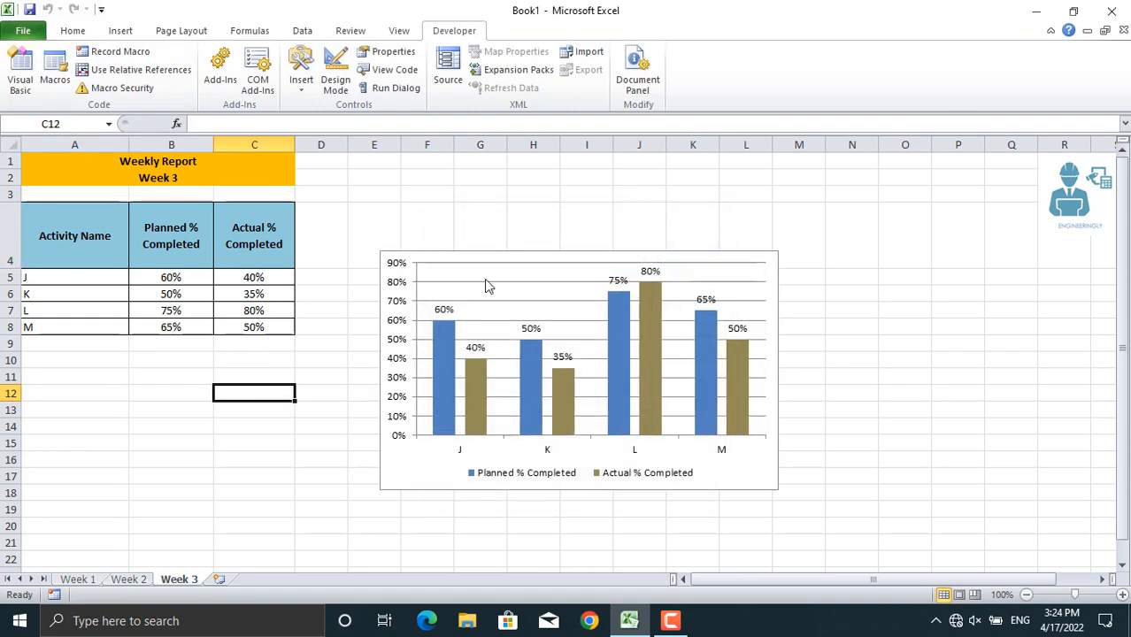
pyautogui.moveTo(493, 451)
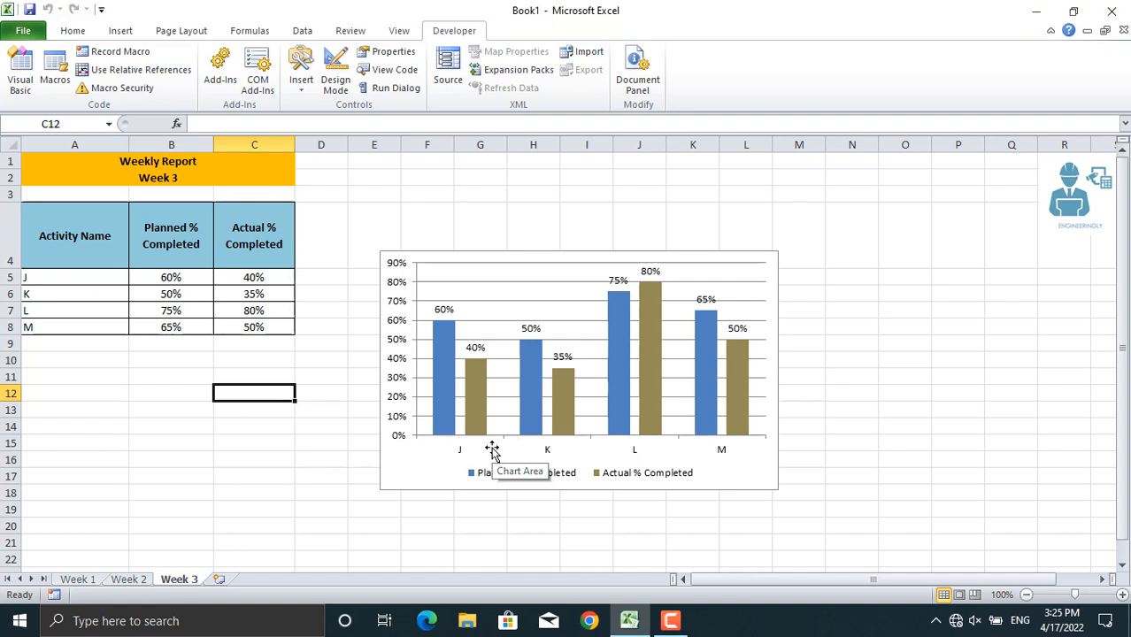
pyautogui.moveTo(493, 452)
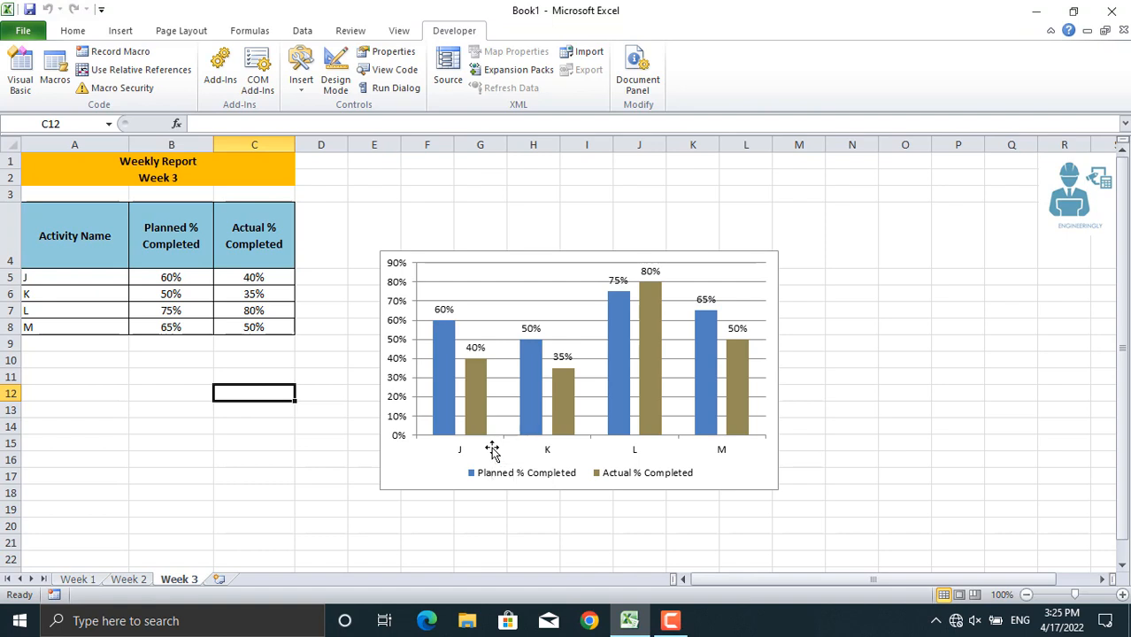